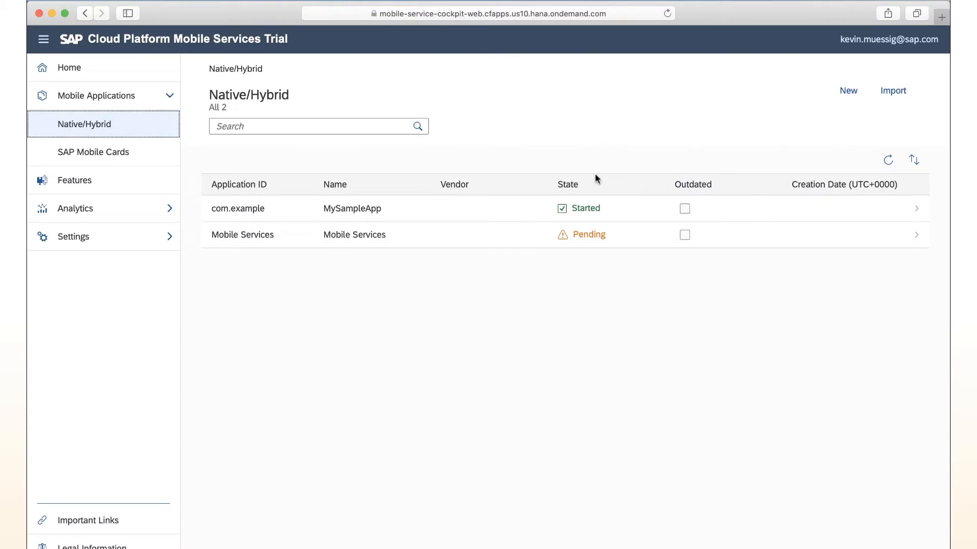
mouse_move(84, 124)
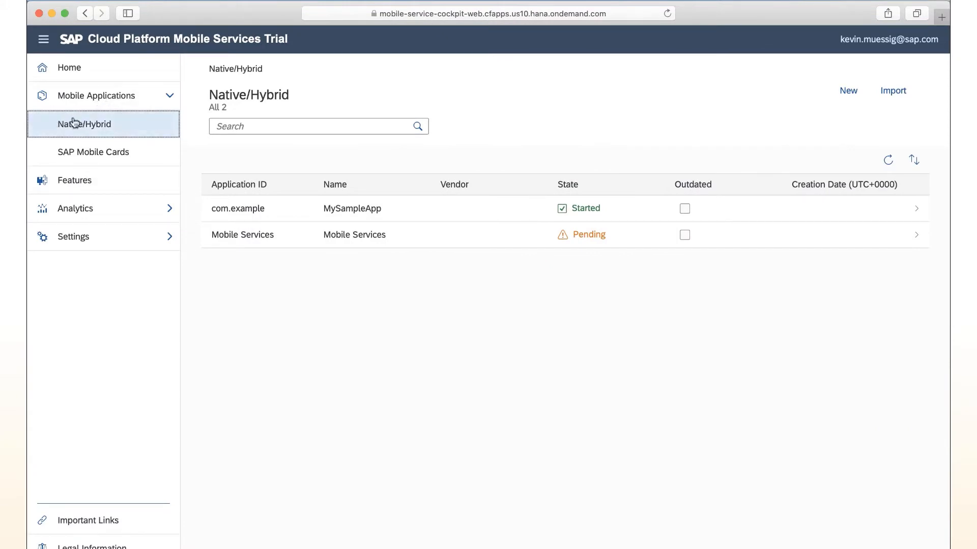
mouse_move(326, 219)
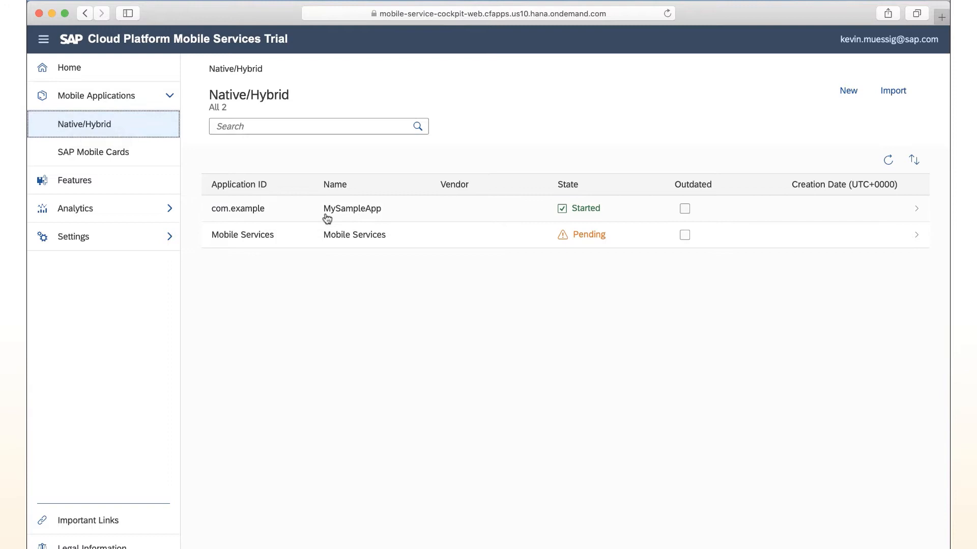
mouse_move(364, 212)
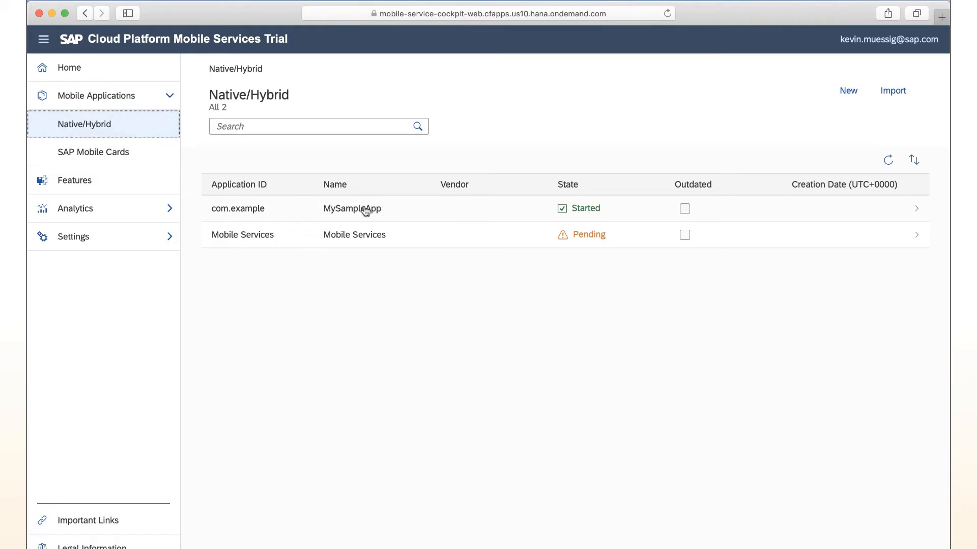
mouse_move(401, 225)
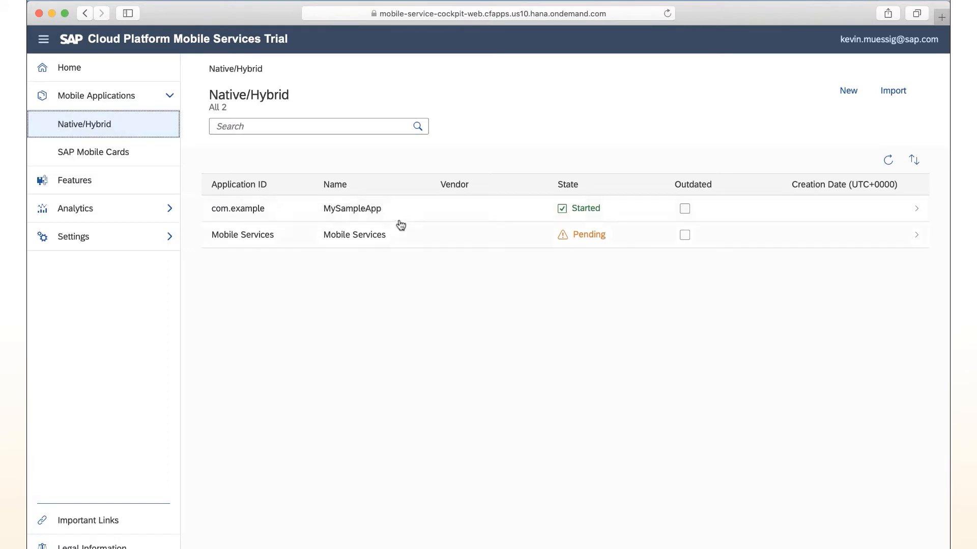
Show the MySampleApp info page with its assigned features from the Native/Hybrid list
click(352, 207)
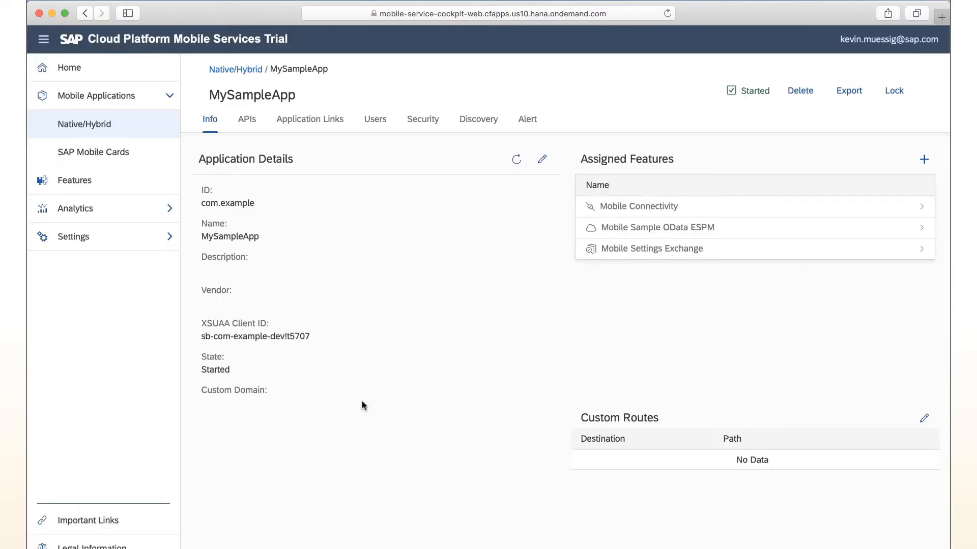
mouse_move(669, 245)
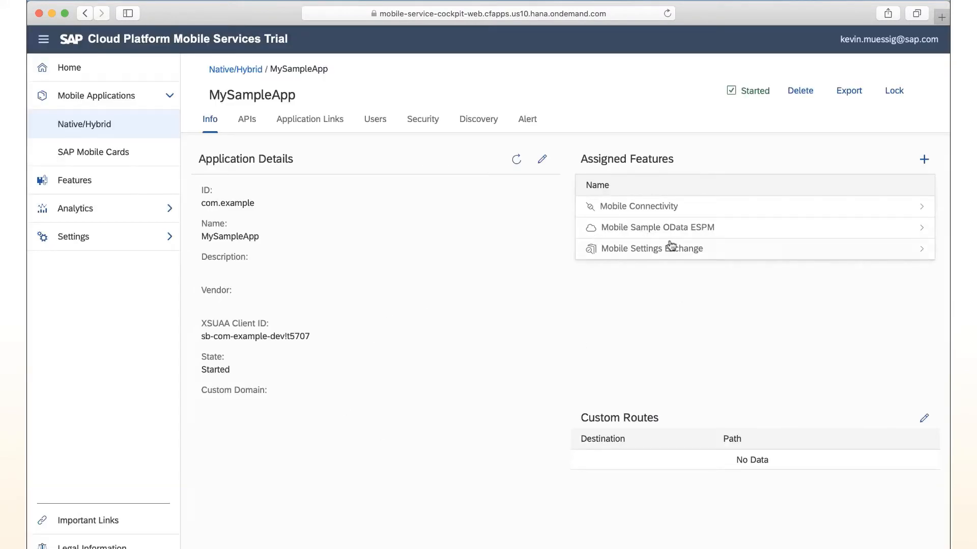
mouse_move(676, 237)
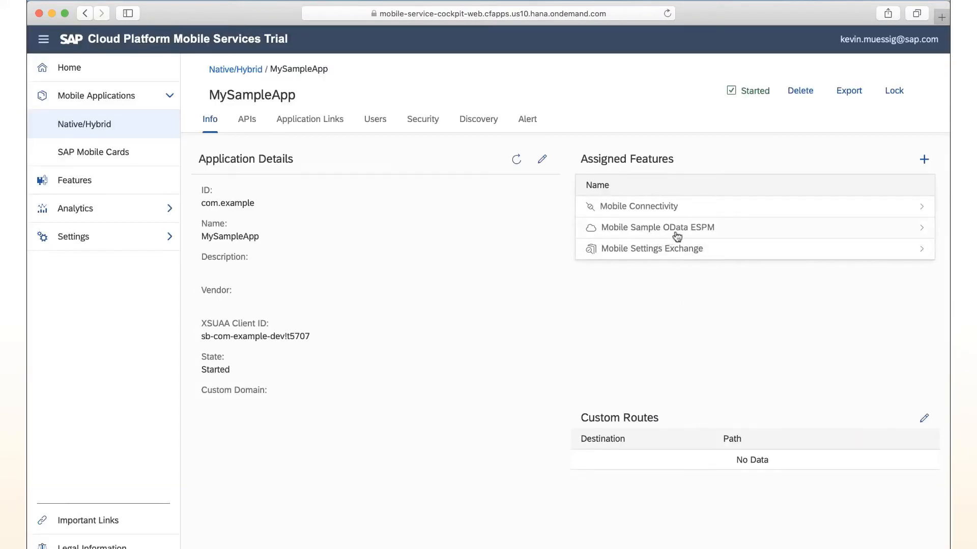
mouse_move(672, 238)
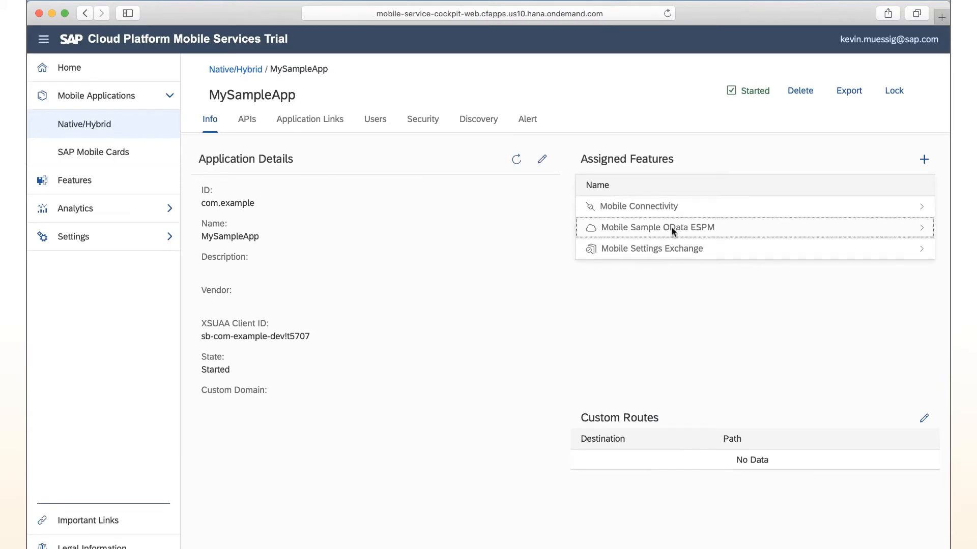
Review the Mobile Sample OData ESPM entity sets, leaving the selection unchanged
click(656, 227)
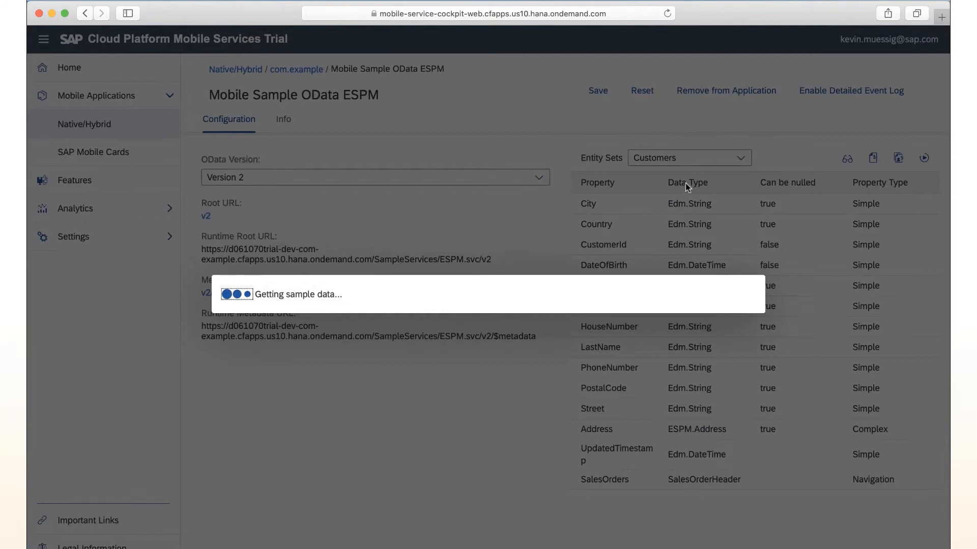
click(740, 158)
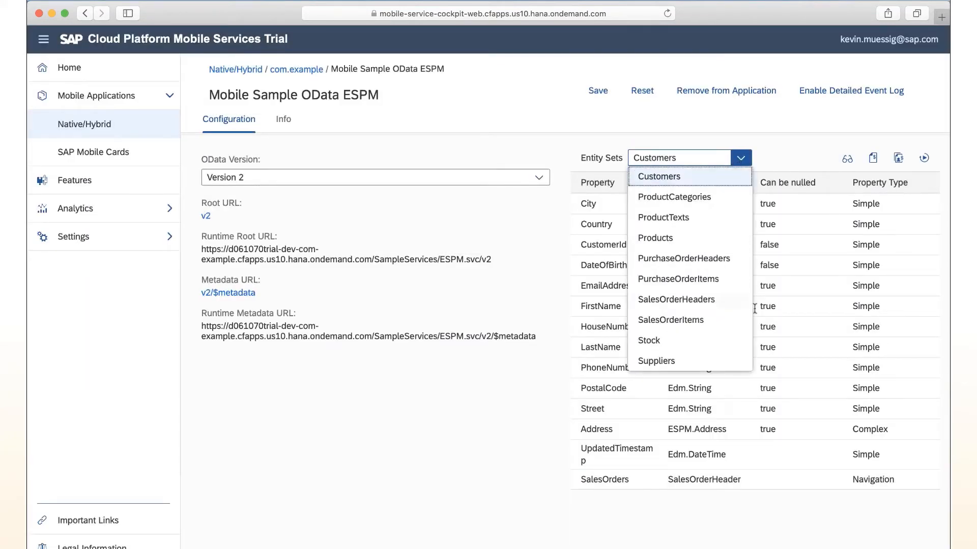
mouse_move(684, 354)
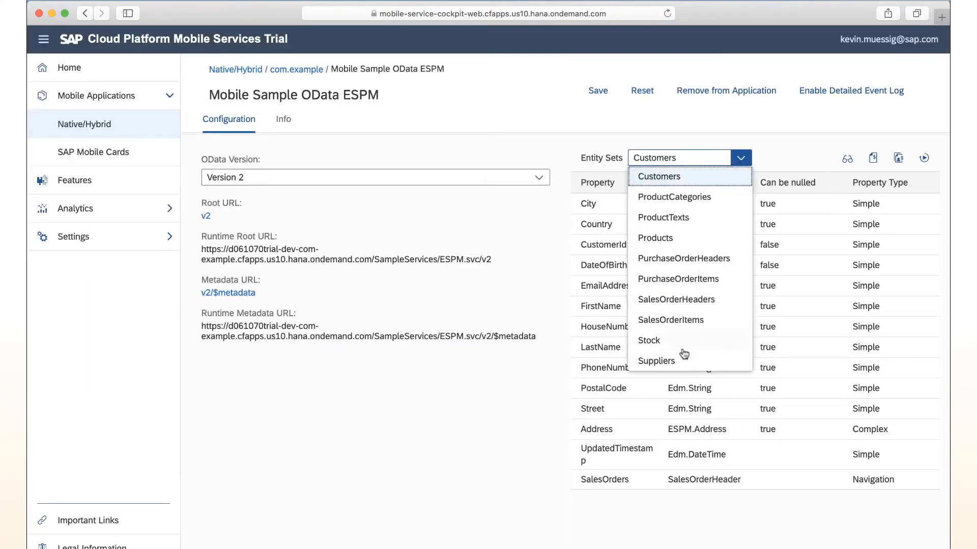
mouse_move(670, 350)
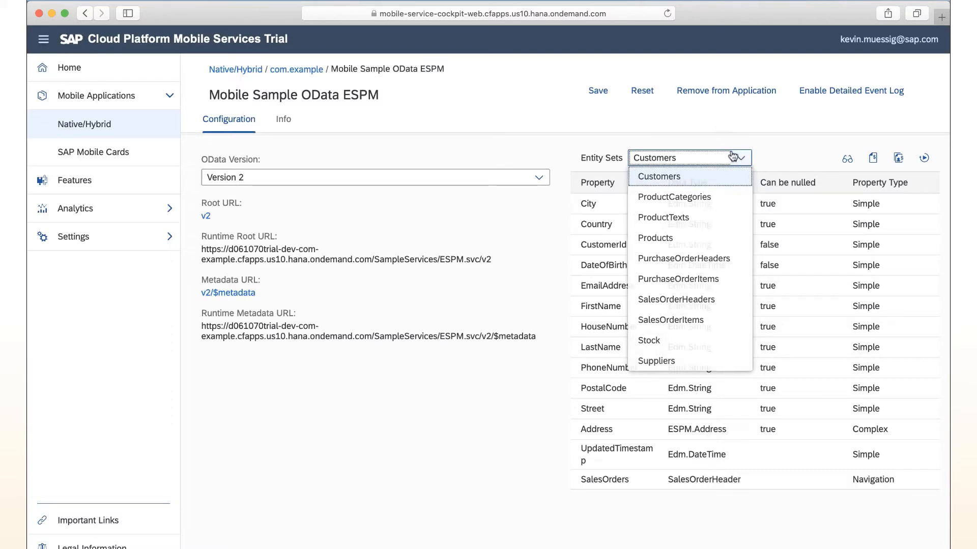
click(659, 176)
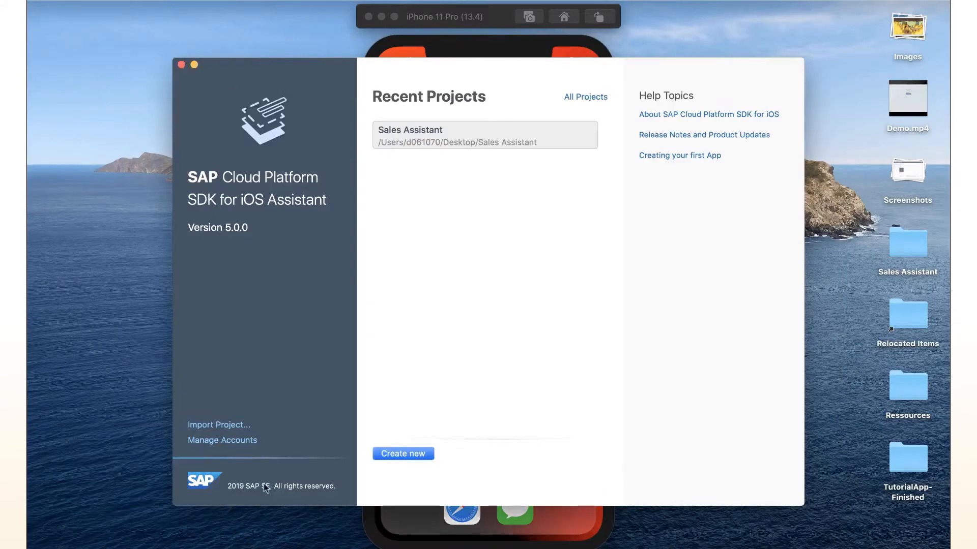
Begin a new app on the SAP CP Mobile Services CF account and load its applications
click(402, 454)
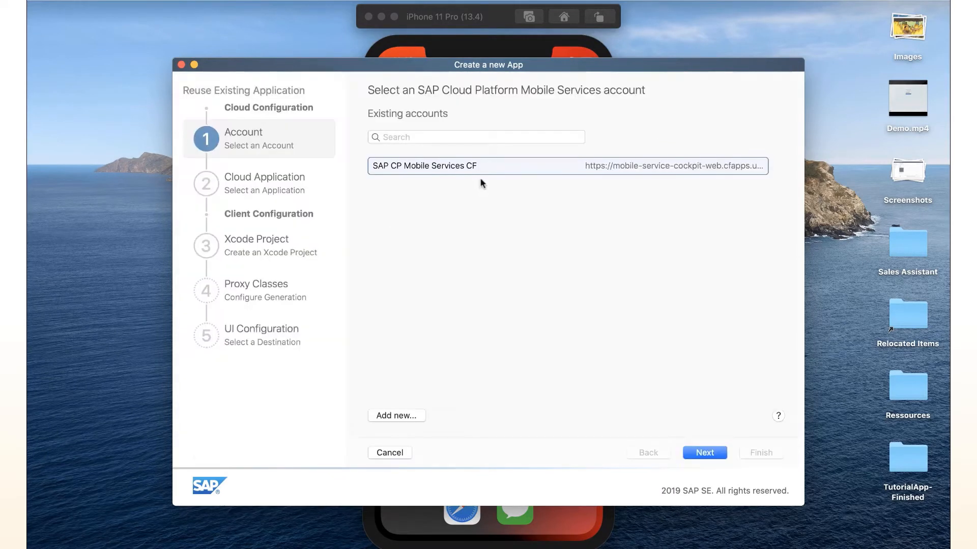
mouse_move(427, 163)
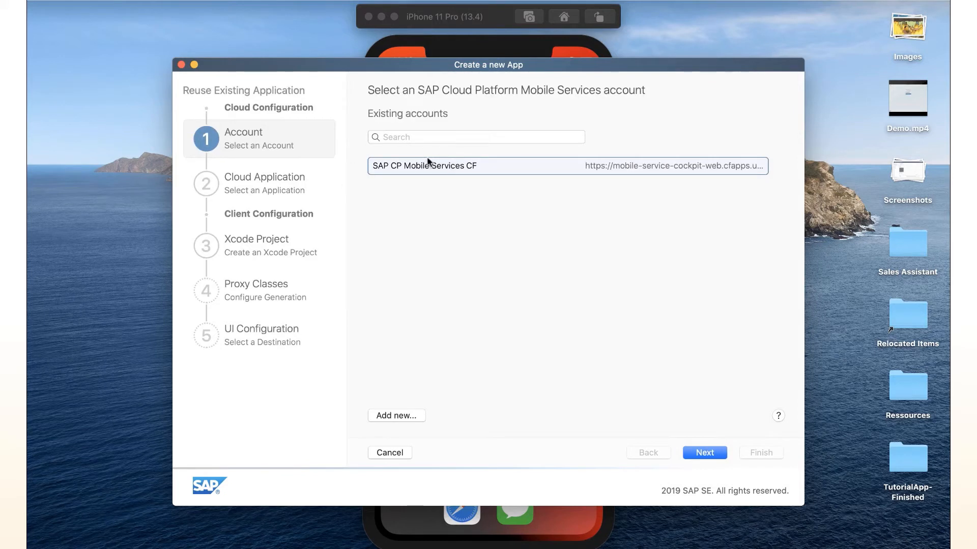
click(704, 452)
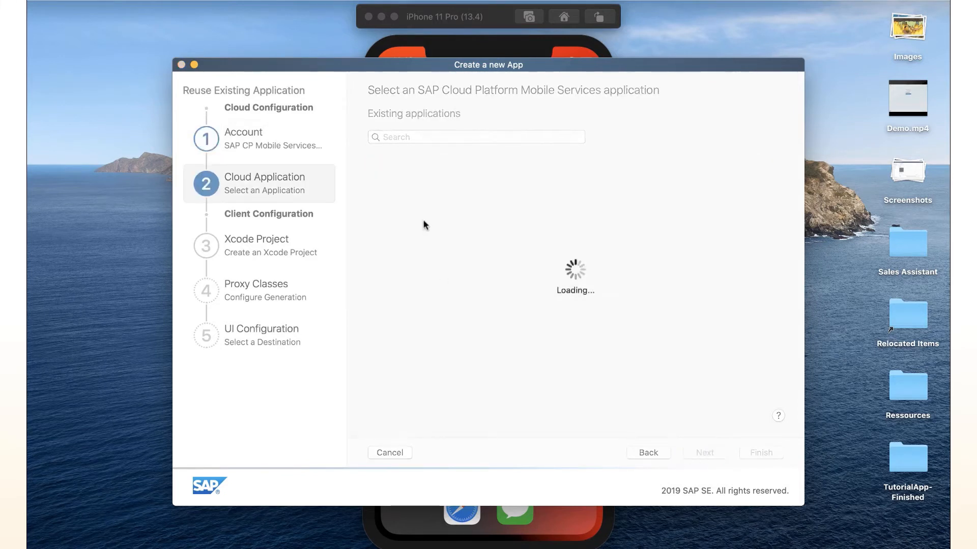
mouse_move(420, 226)
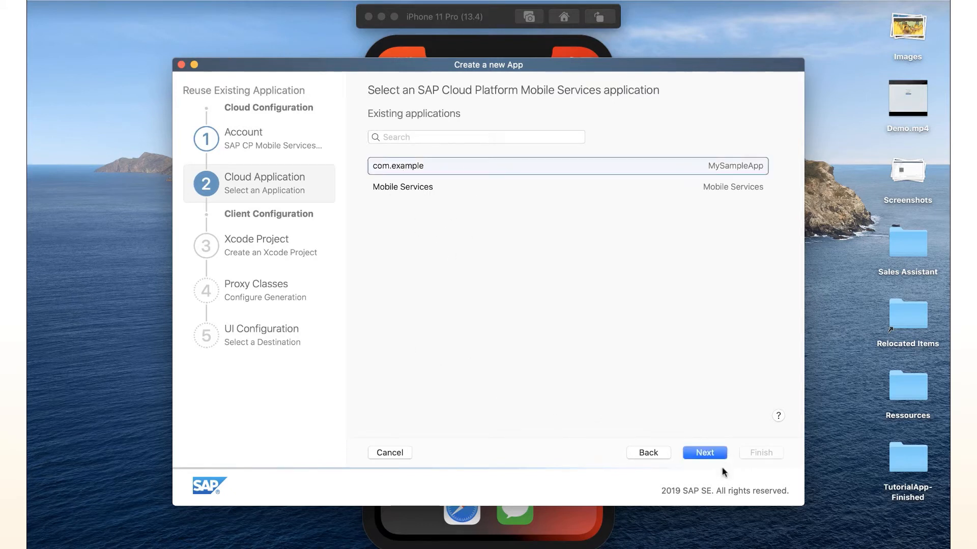
Reuse the com.example application, name the product 'Sales Assistant', and keep the existing project folder
click(704, 453)
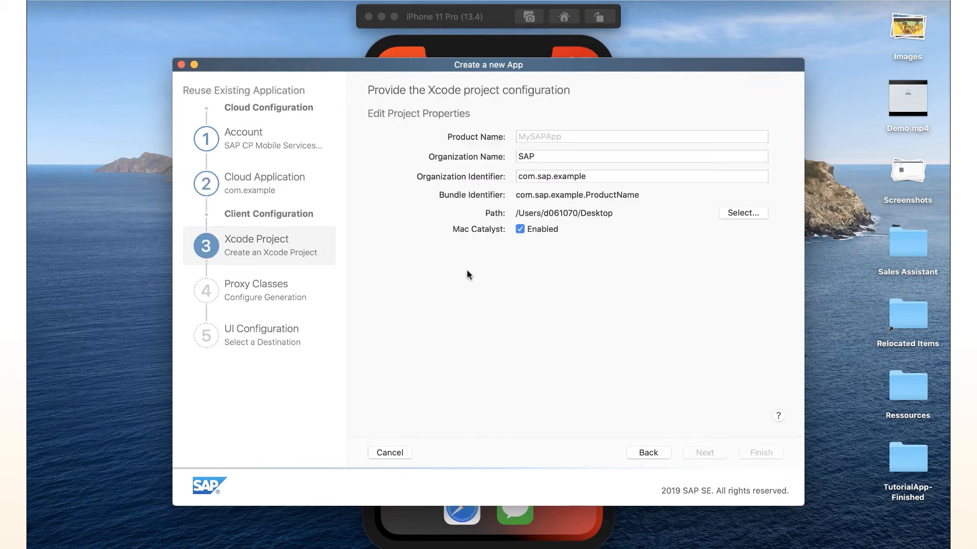
click(640, 136)
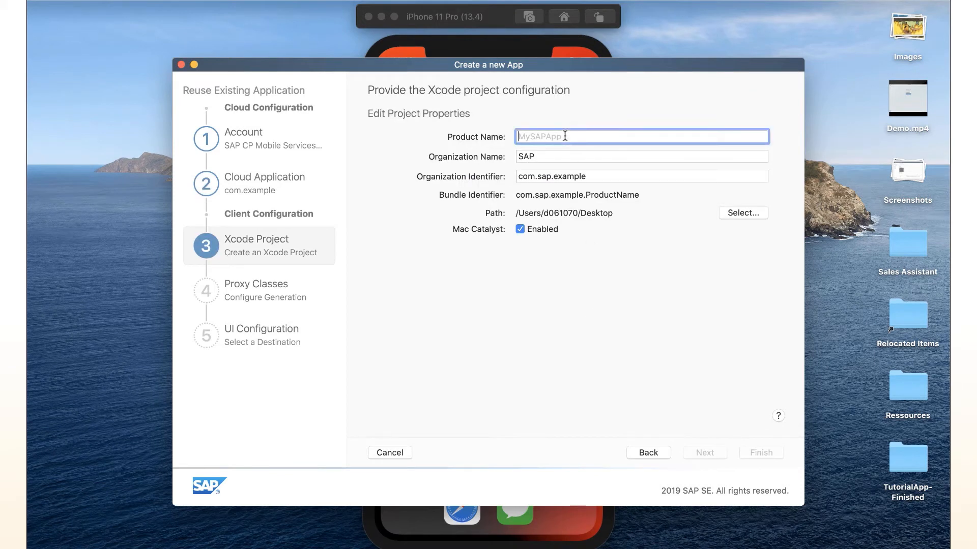
text(Sales)
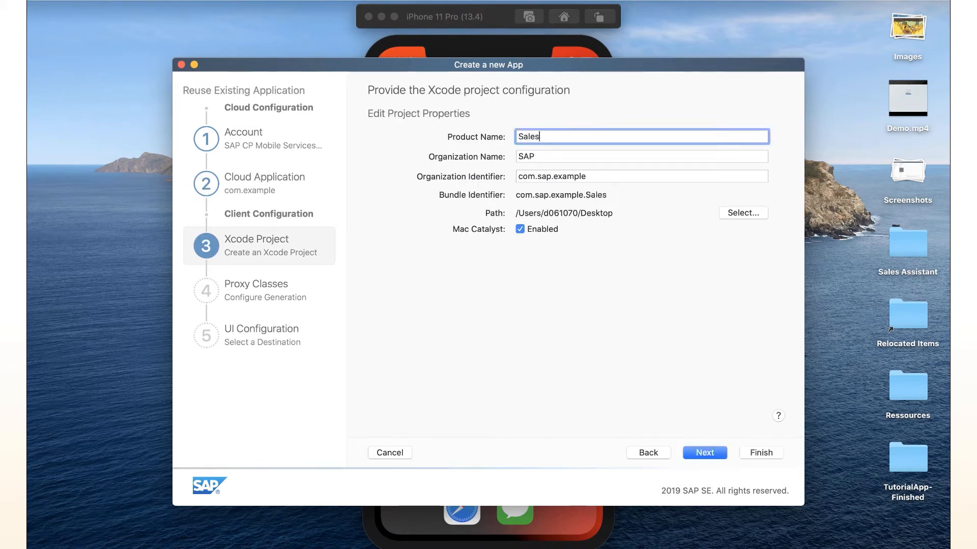
text(Assistant)
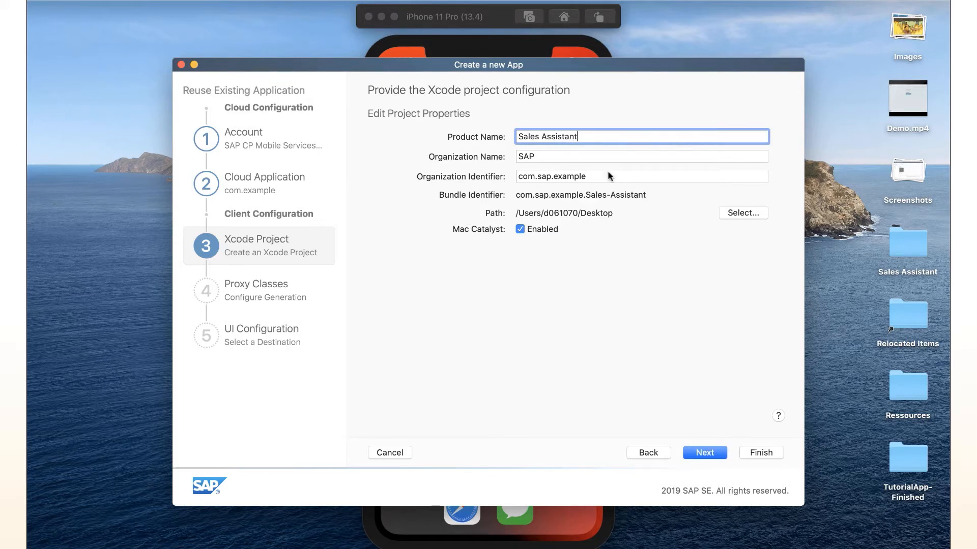
mouse_move(578, 294)
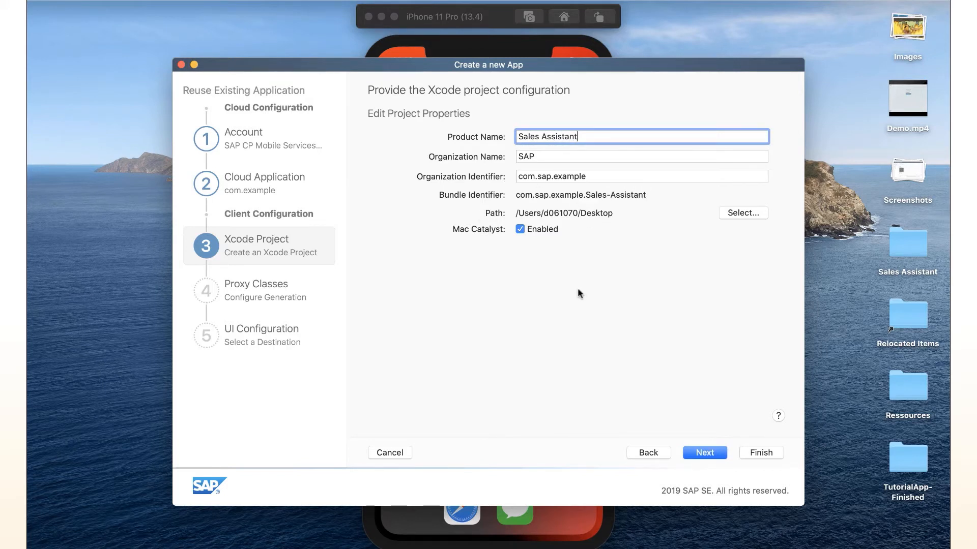
mouse_move(449, 233)
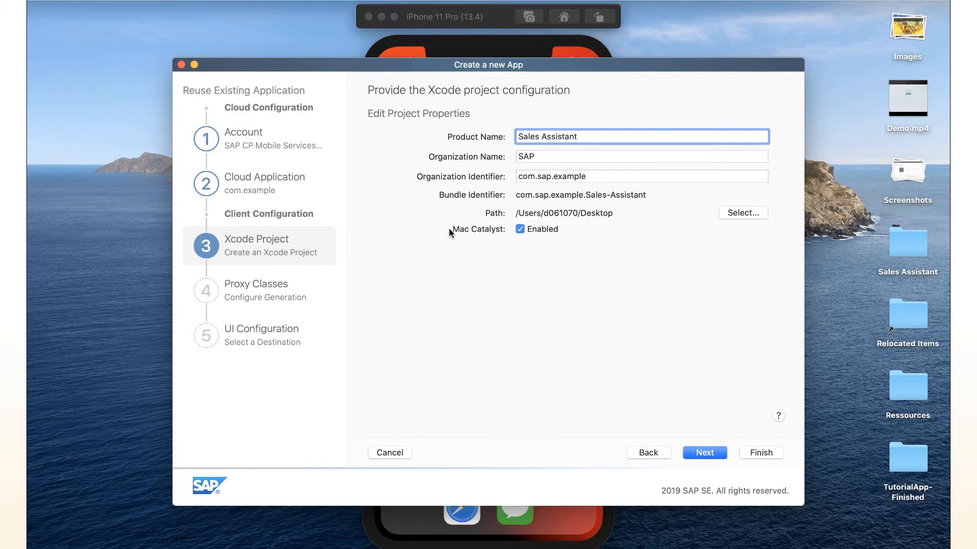
mouse_move(584, 248)
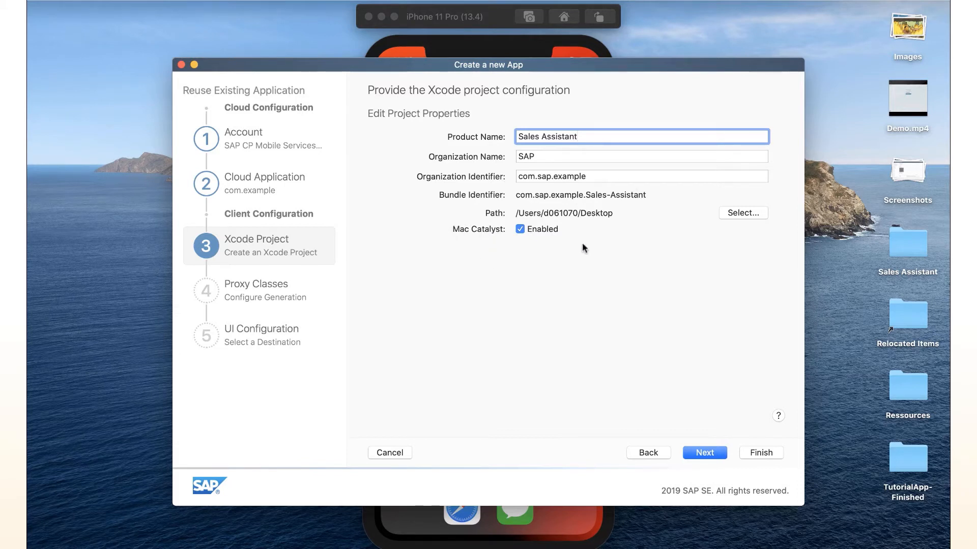
mouse_move(521, 285)
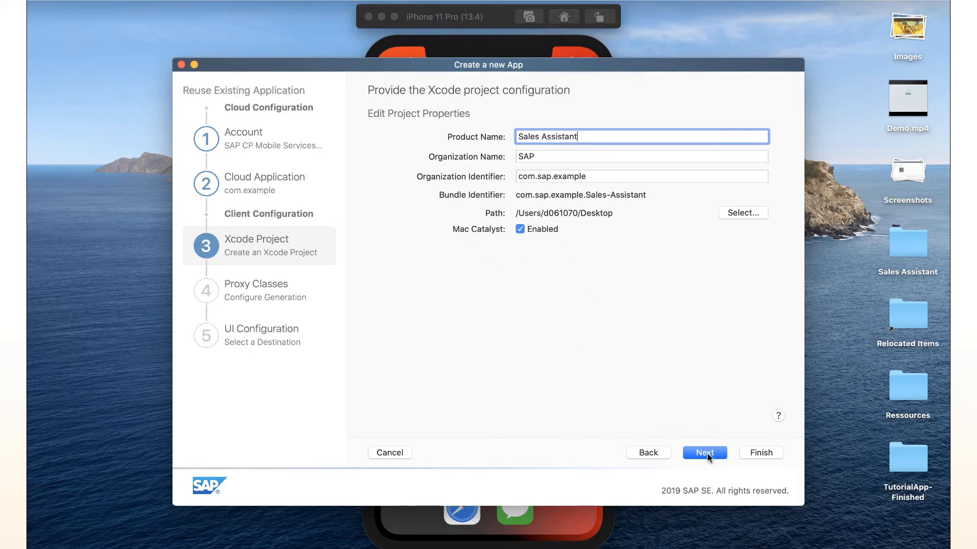
click(704, 452)
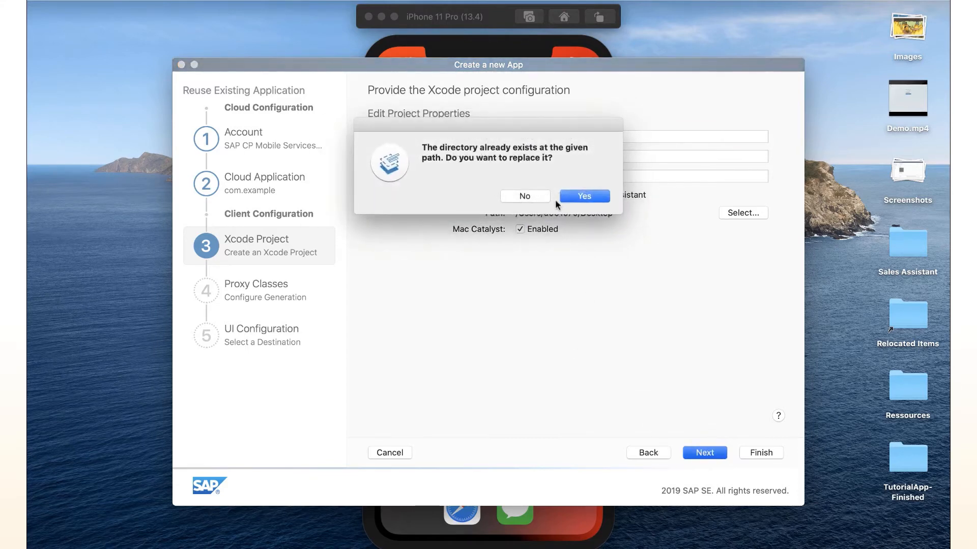
mouse_move(584, 199)
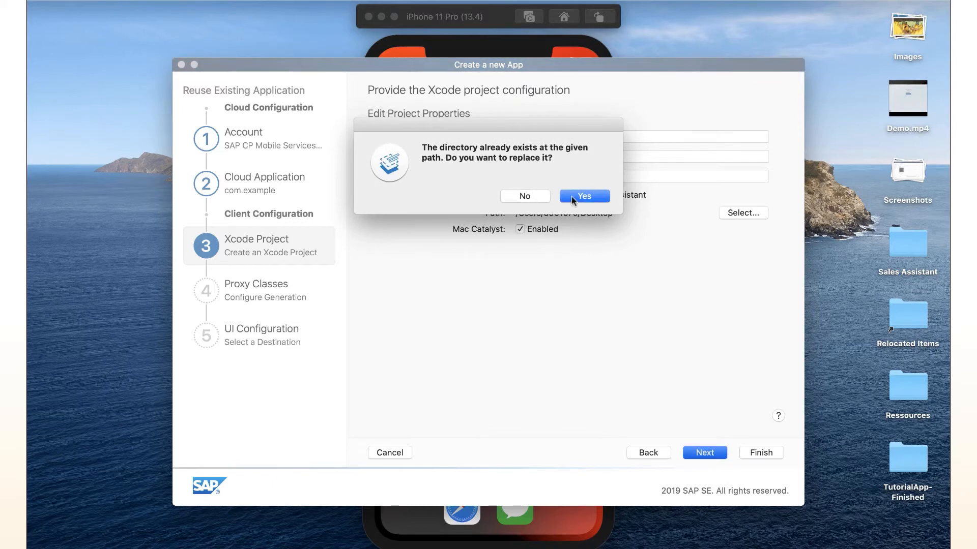
click(583, 195)
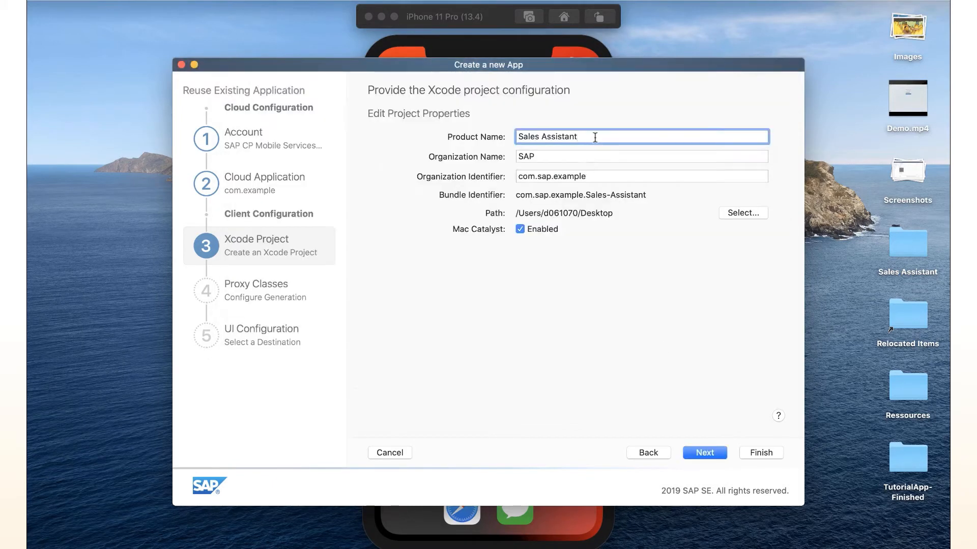
Accept the proxy classes and Onboarding plus Master/Detail screens, then generate Sales Assistant2
click(704, 452)
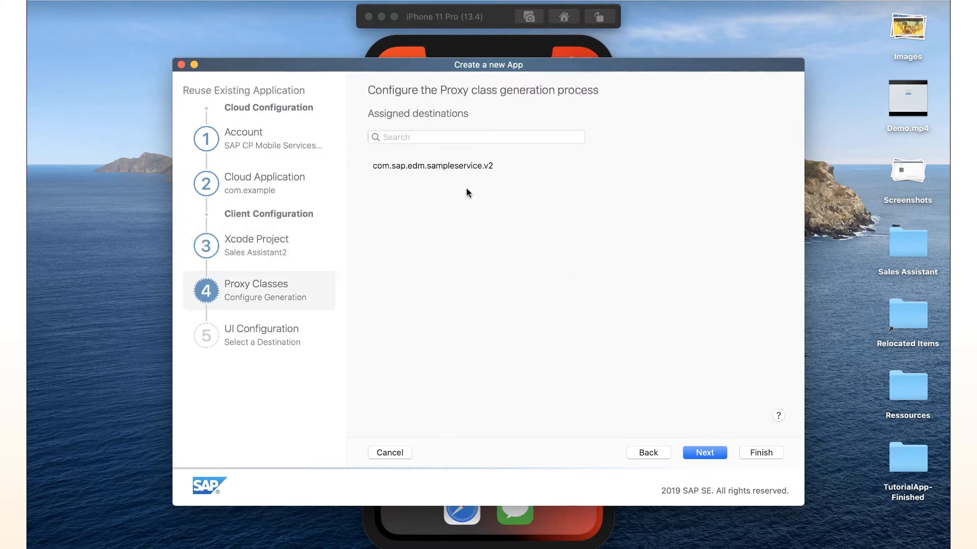
mouse_move(518, 200)
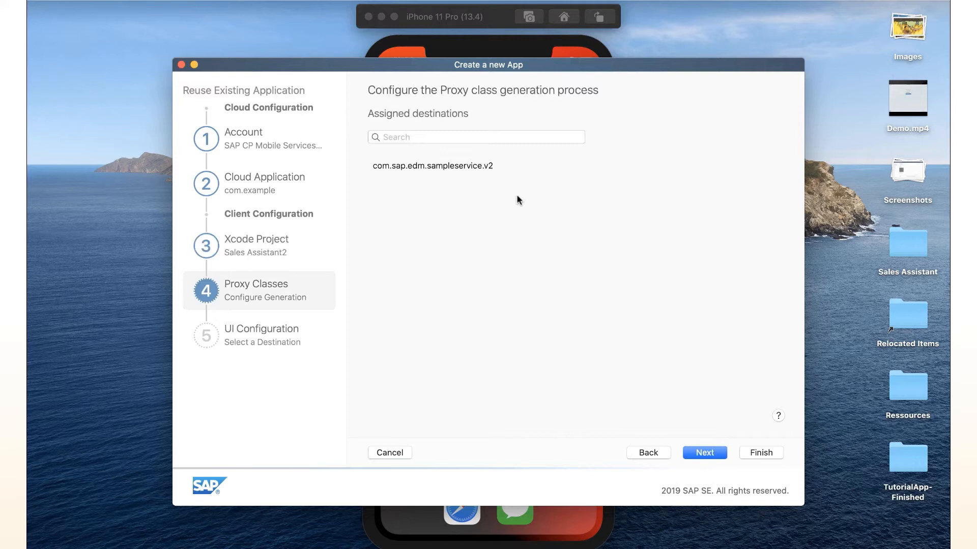
mouse_move(593, 391)
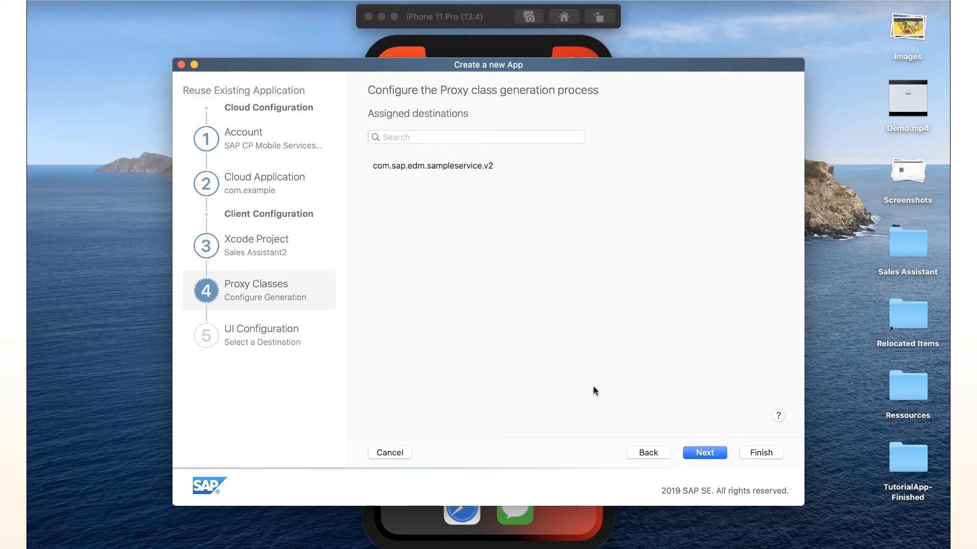
click(704, 452)
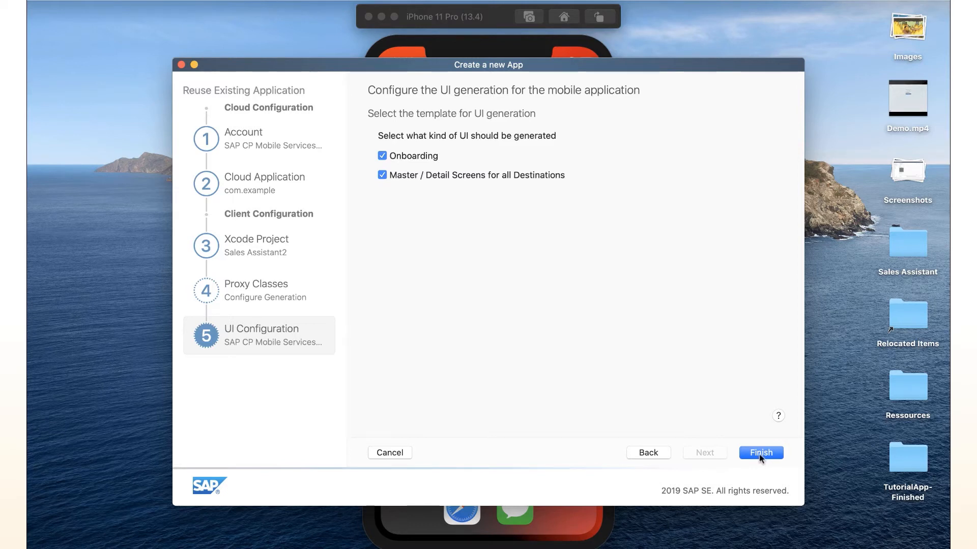
click(759, 453)
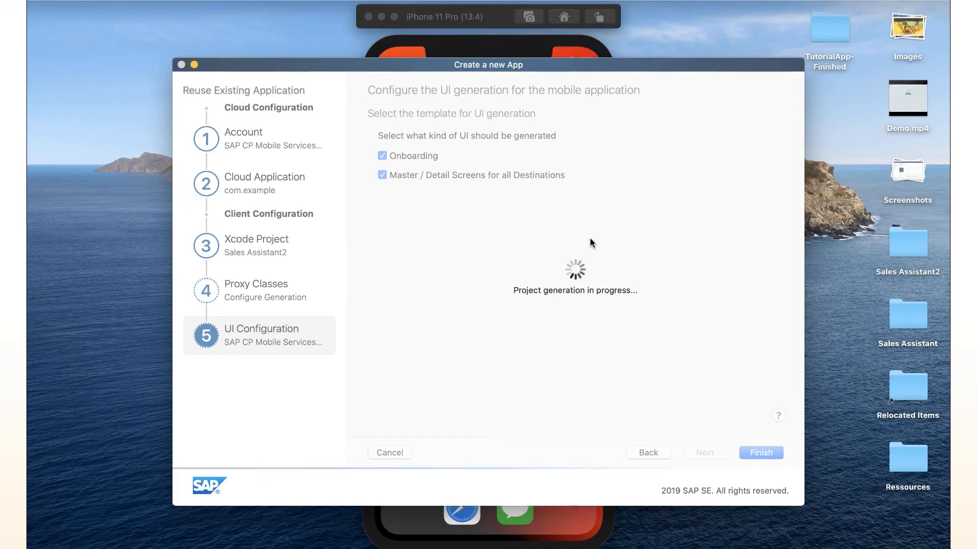
Inspect ProductCategory.swift and ESPMContainer.swift under Proxy Classes > public, then collapse the folders
click(761, 451)
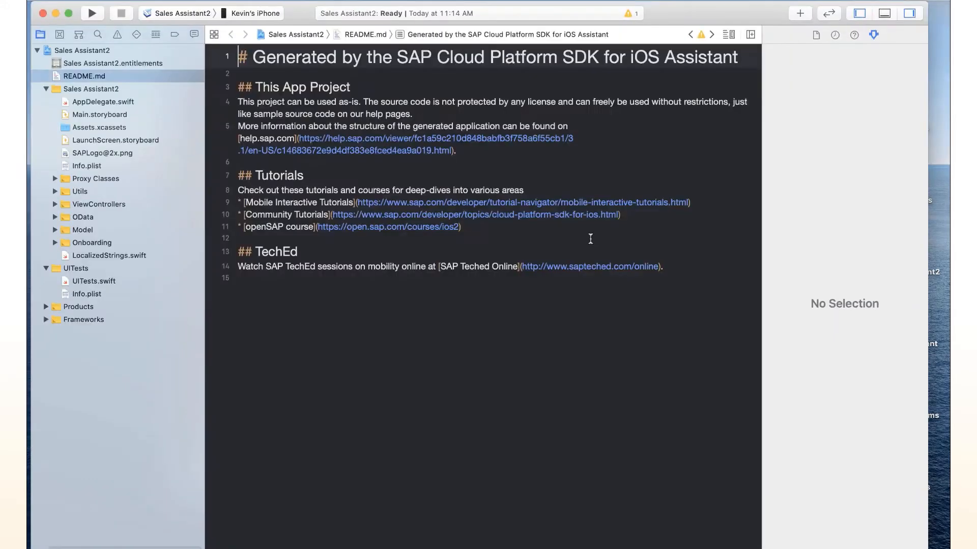
mouse_move(443, 201)
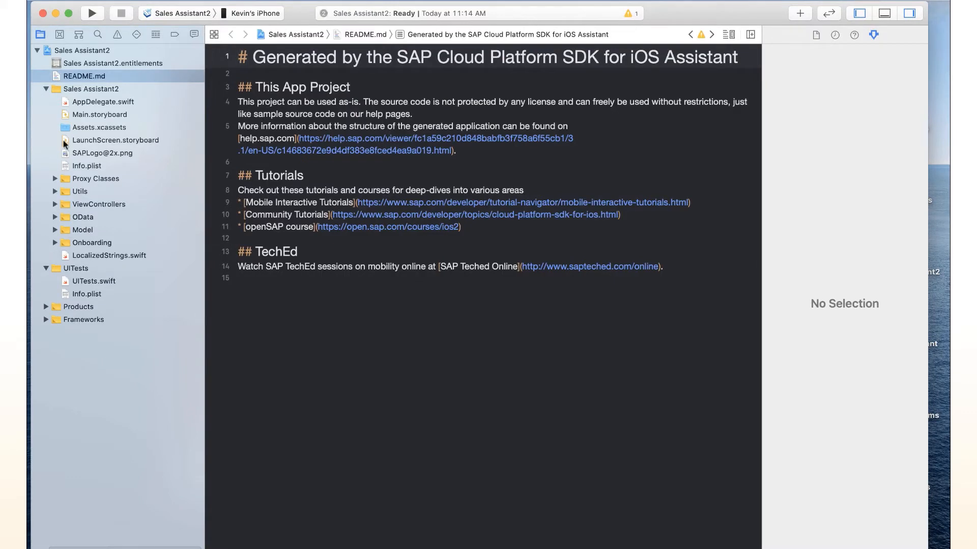
click(55, 179)
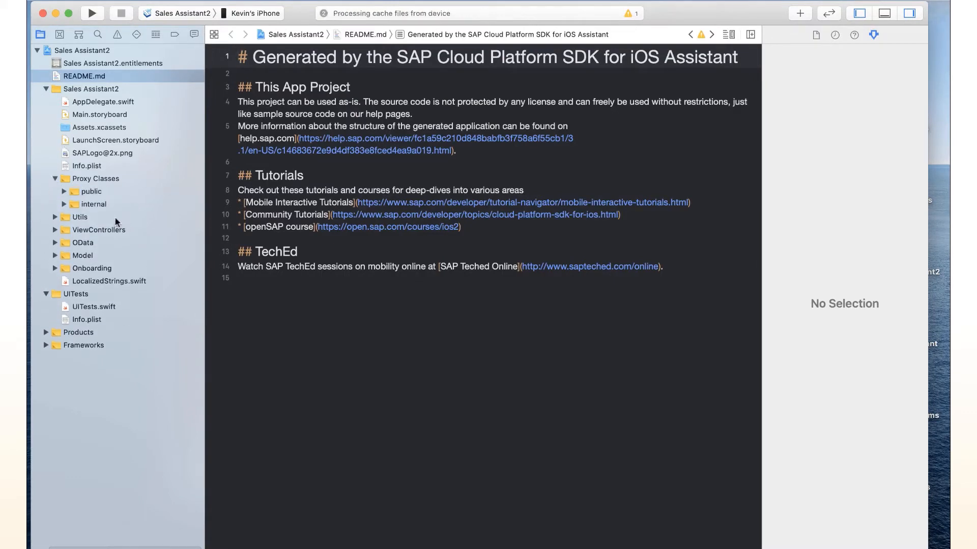
click(90, 191)
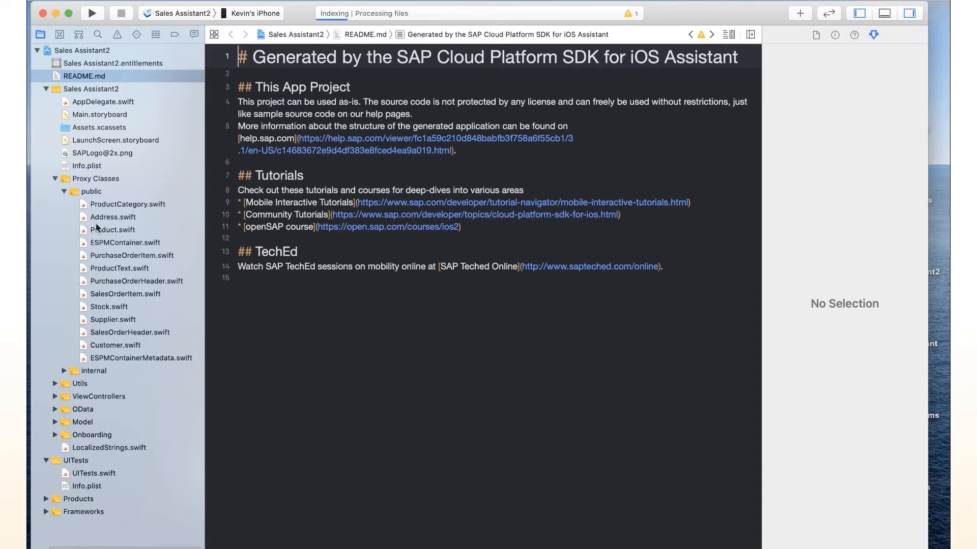
click(128, 204)
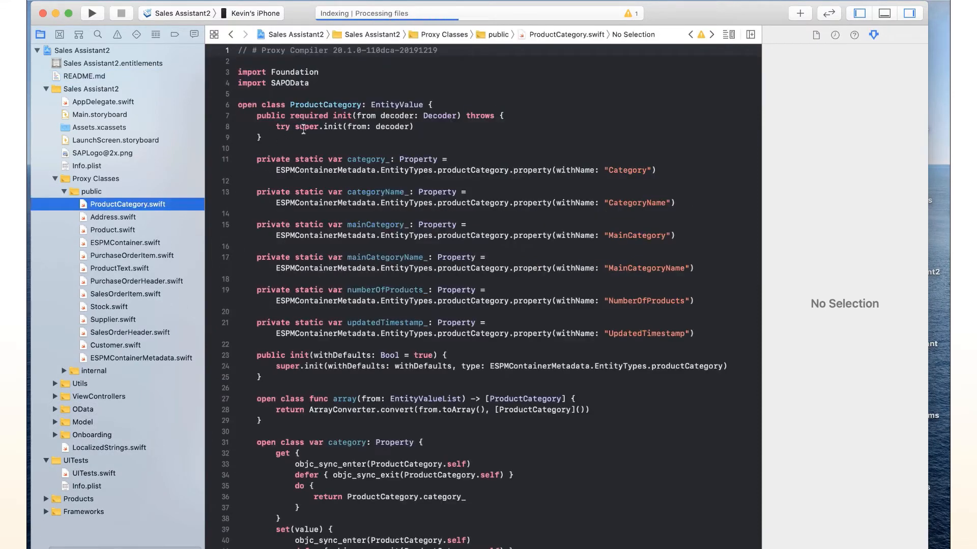
scroll(down, 3)
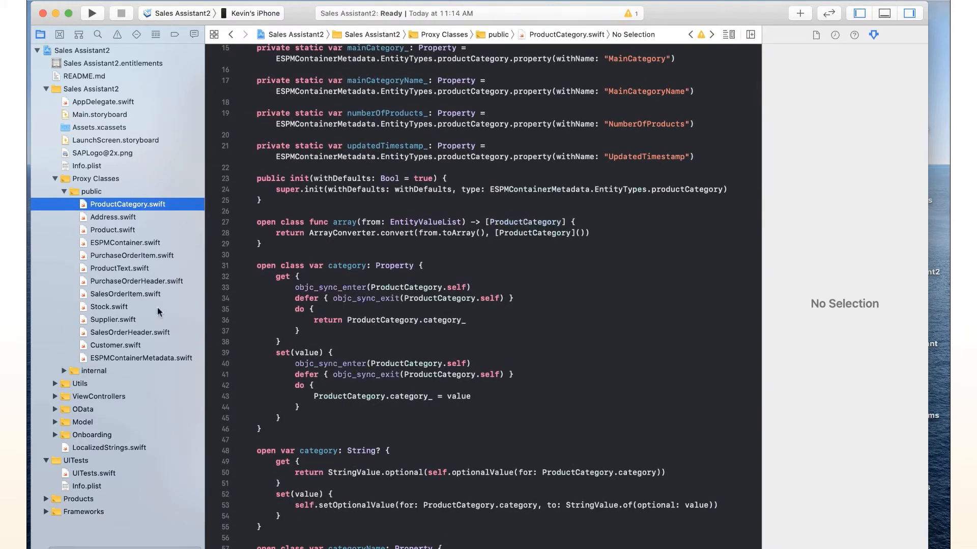
mouse_move(117, 285)
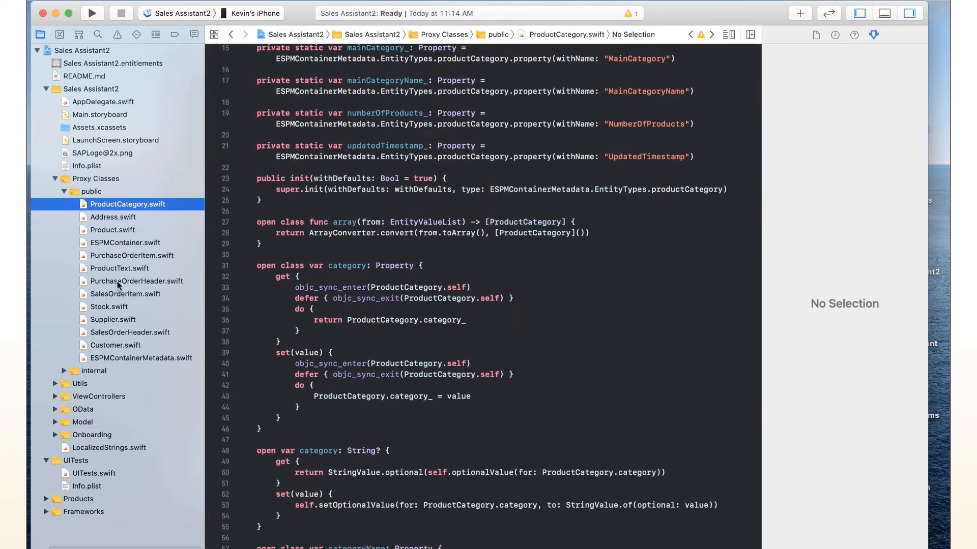
click(124, 242)
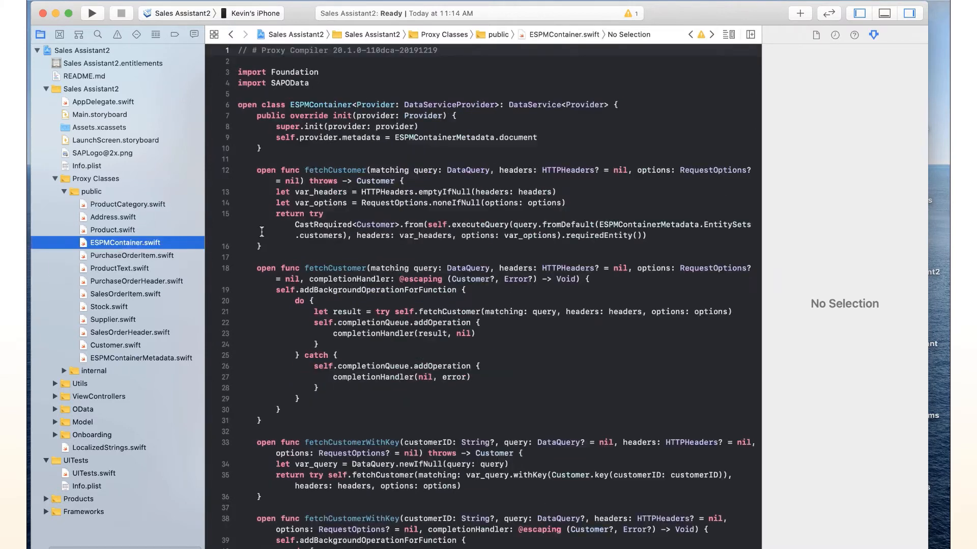
mouse_move(411, 340)
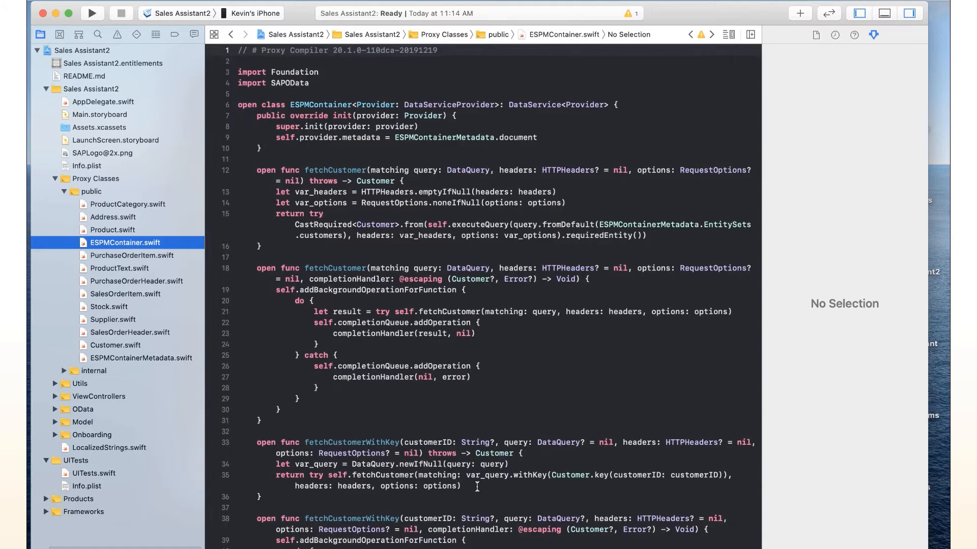
click(65, 191)
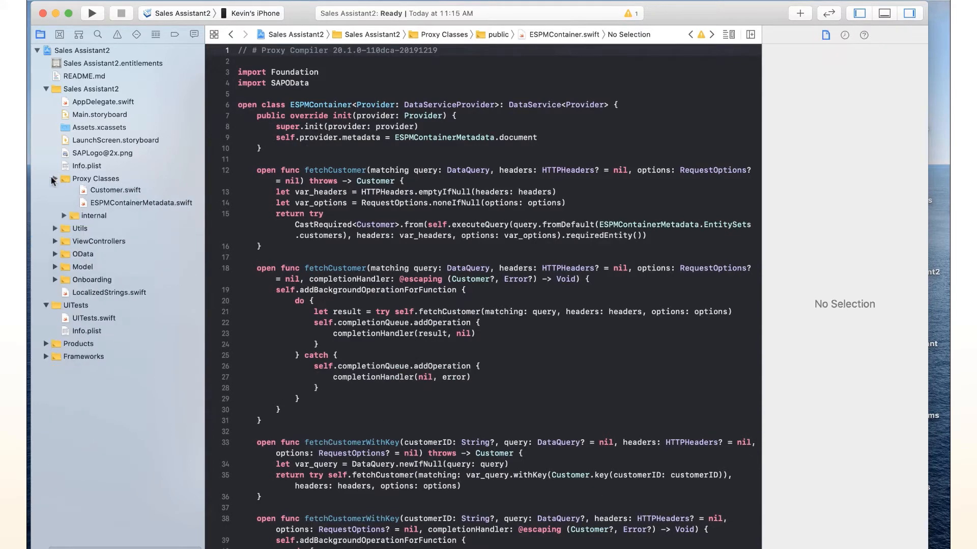
click(55, 179)
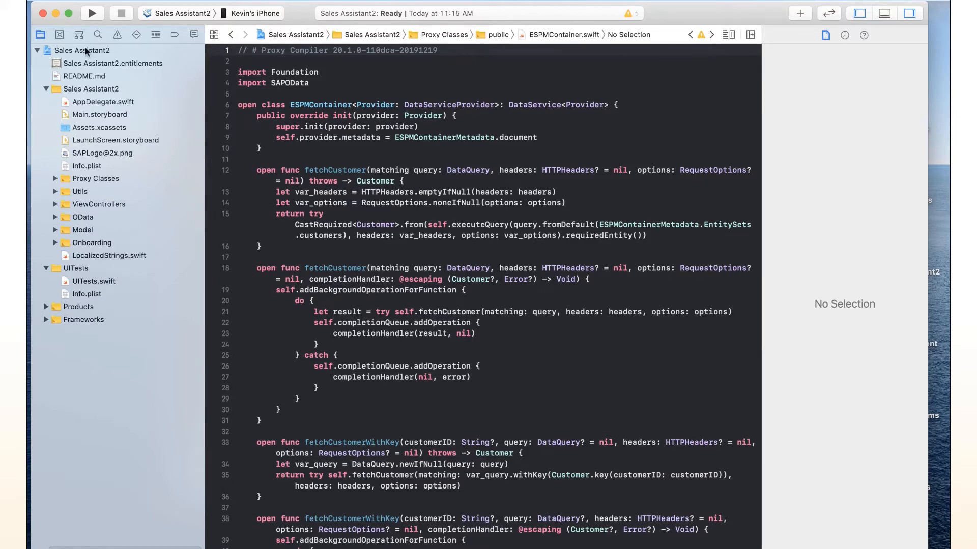
Run Sales Assistant2 on My Mac, review the code-signing script failure, and show the target's General settings
click(262, 13)
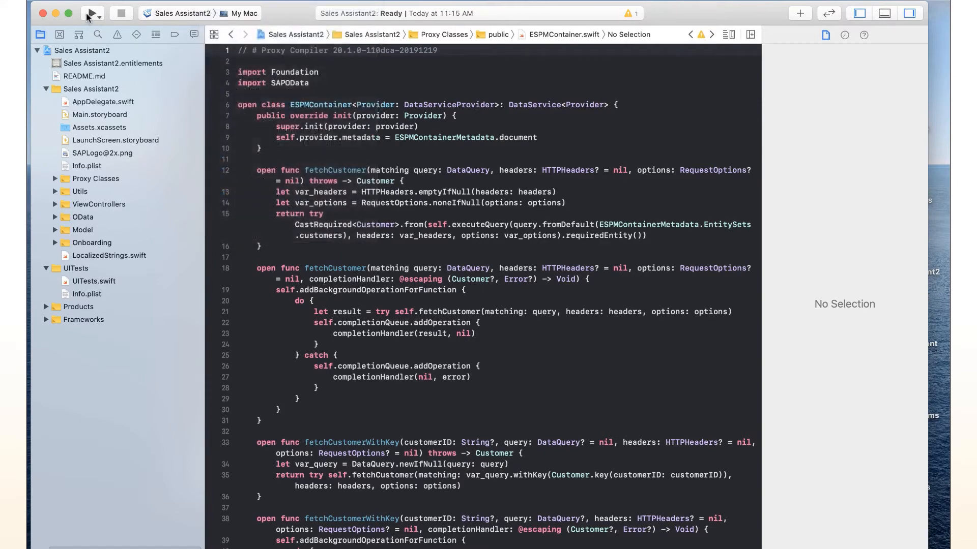
click(91, 14)
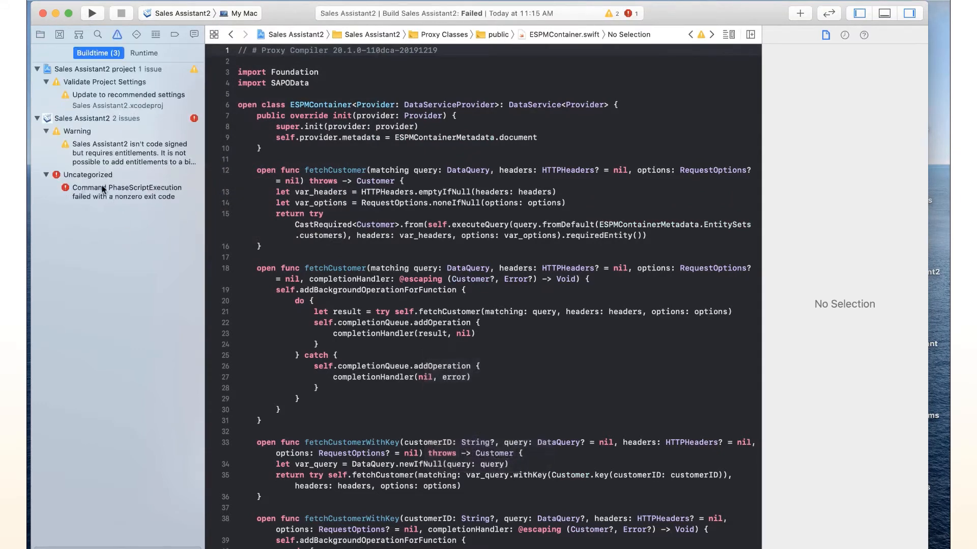
click(126, 193)
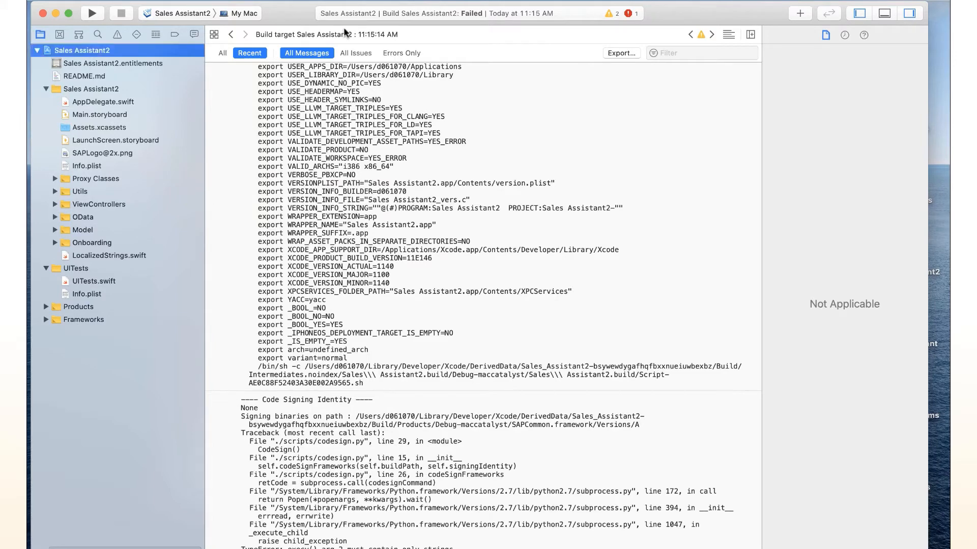
click(83, 51)
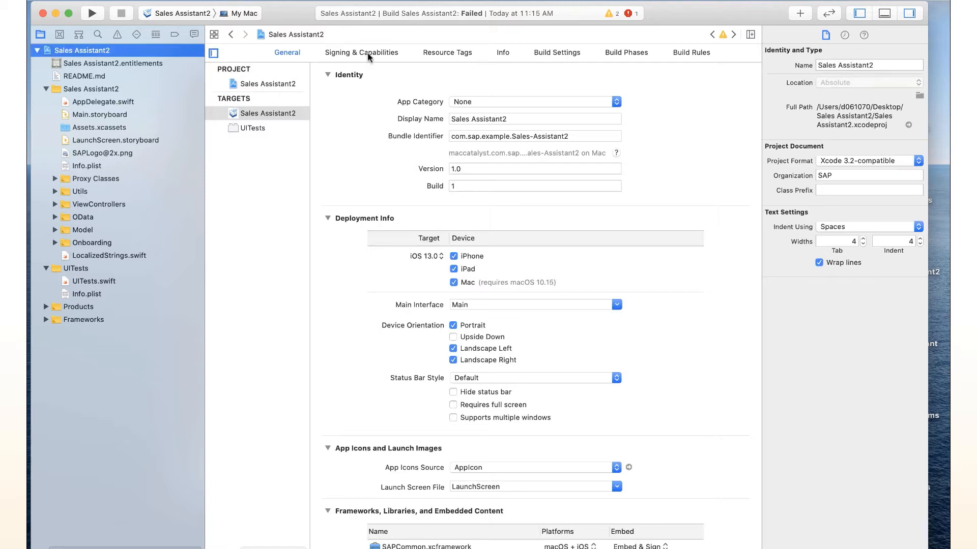
Sign the target with the development team and a Development certificate for macOS, then rebuild
click(361, 52)
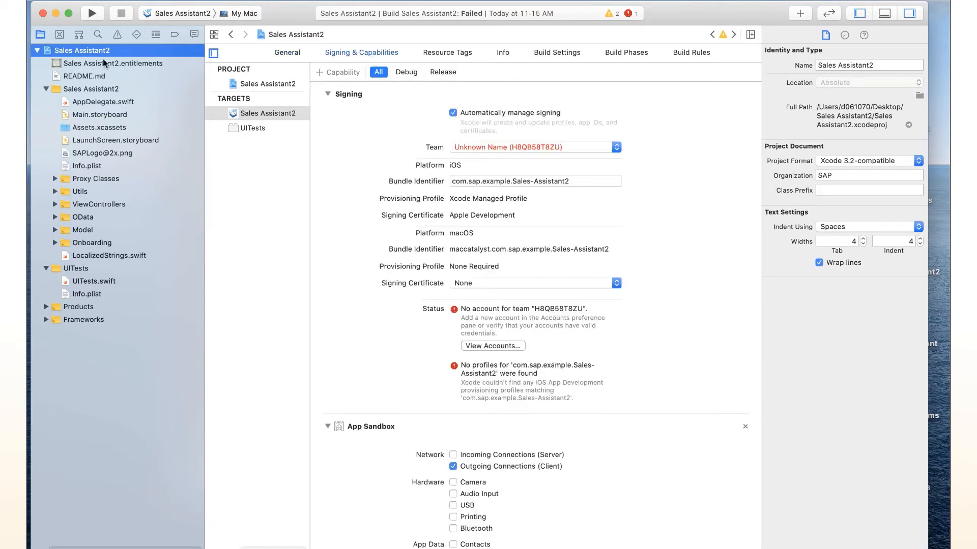
mouse_move(370, 59)
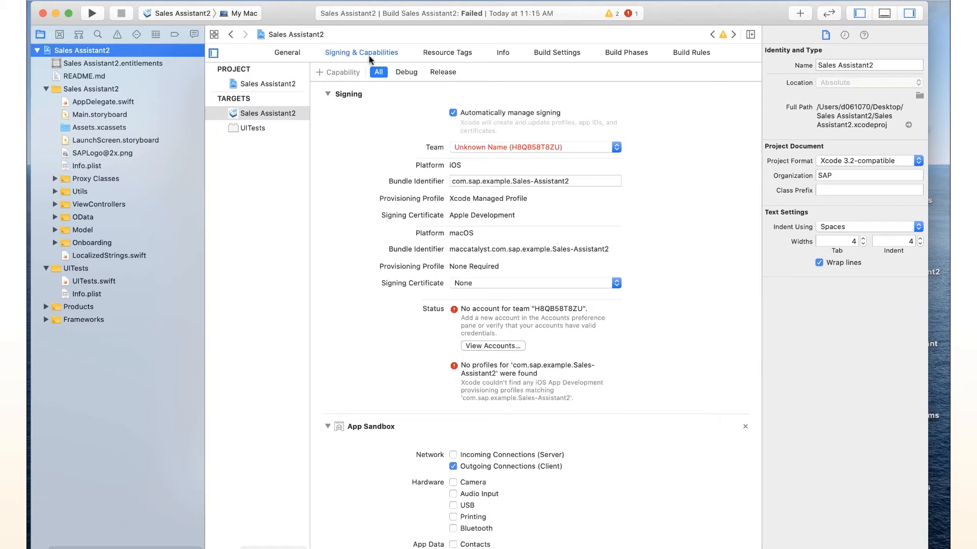
mouse_move(553, 150)
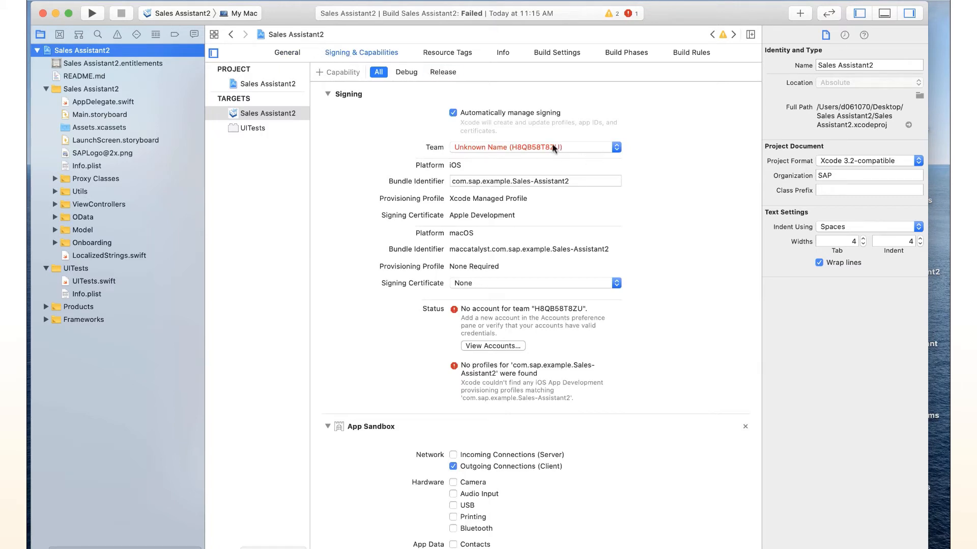
click(615, 146)
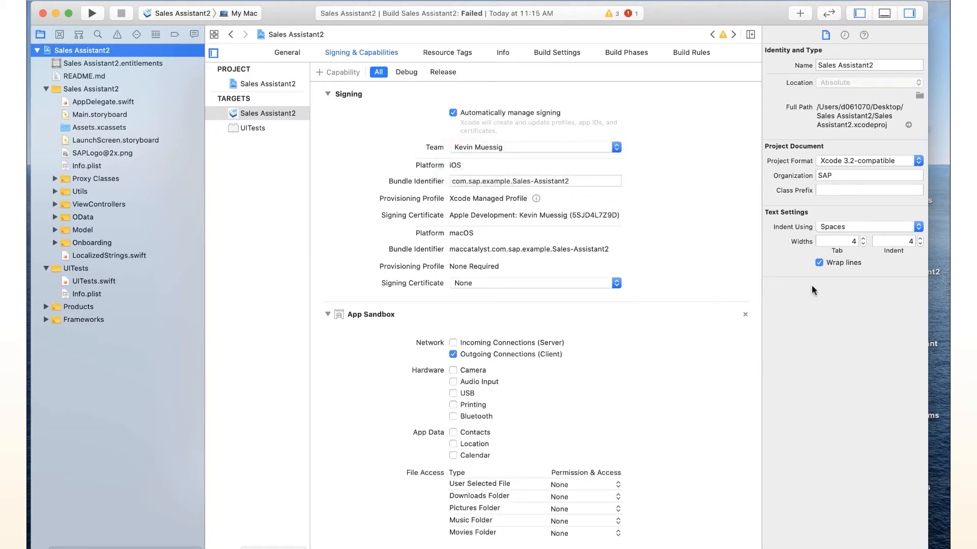
click(616, 283)
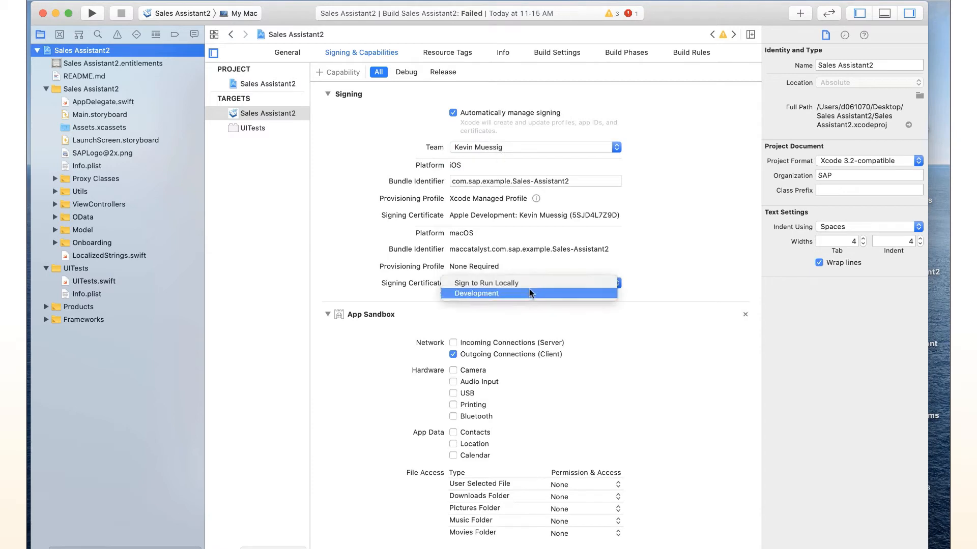
click(476, 293)
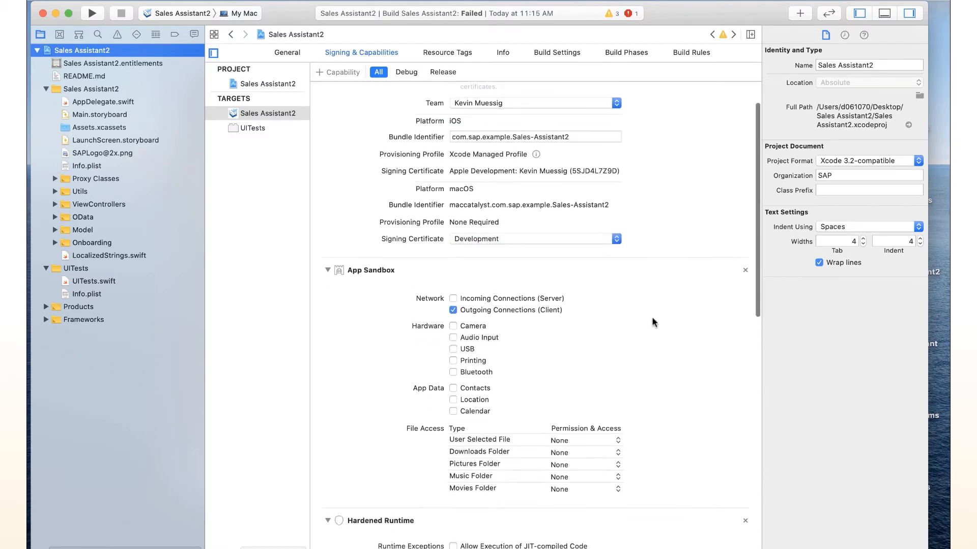
click(93, 13)
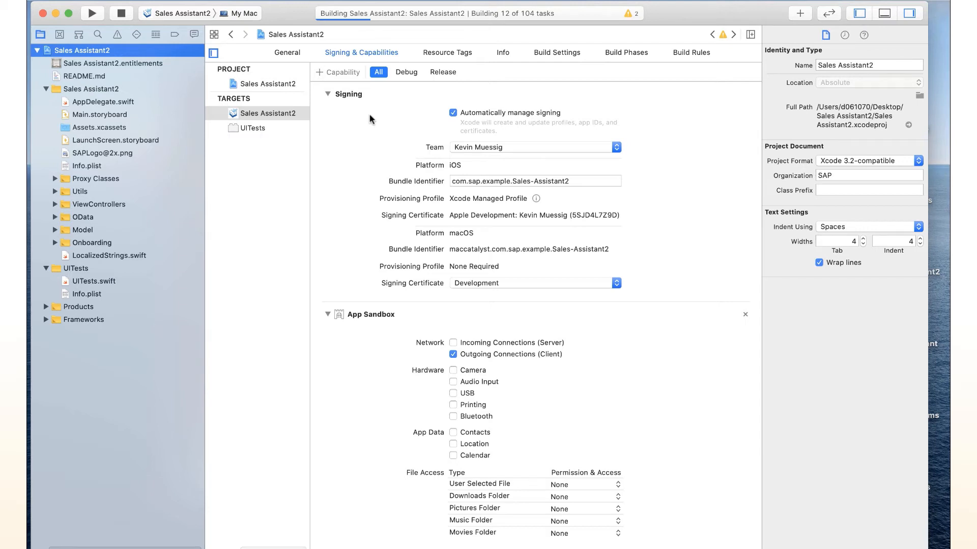
Watch the build succeed with only deprecation warnings and launch the Mac Catalyst app
click(118, 35)
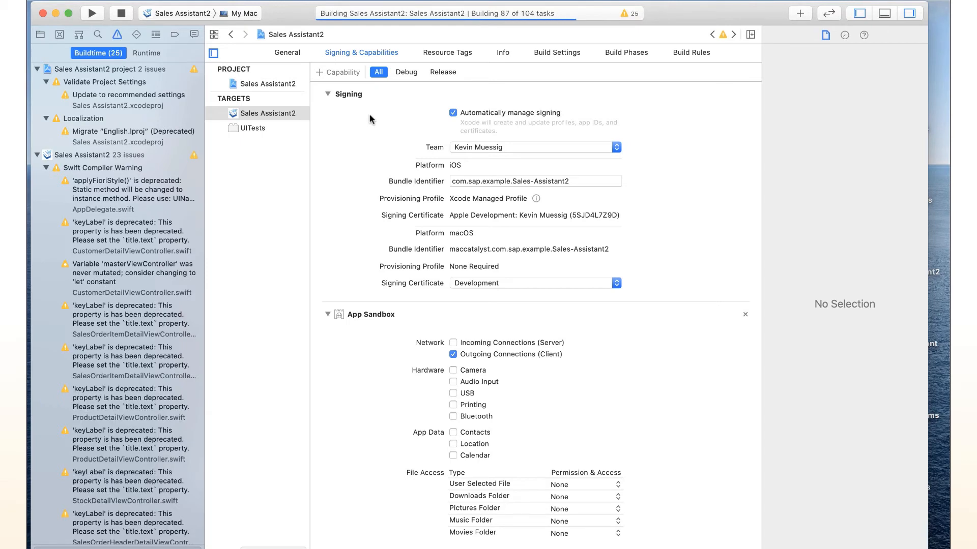
click(93, 14)
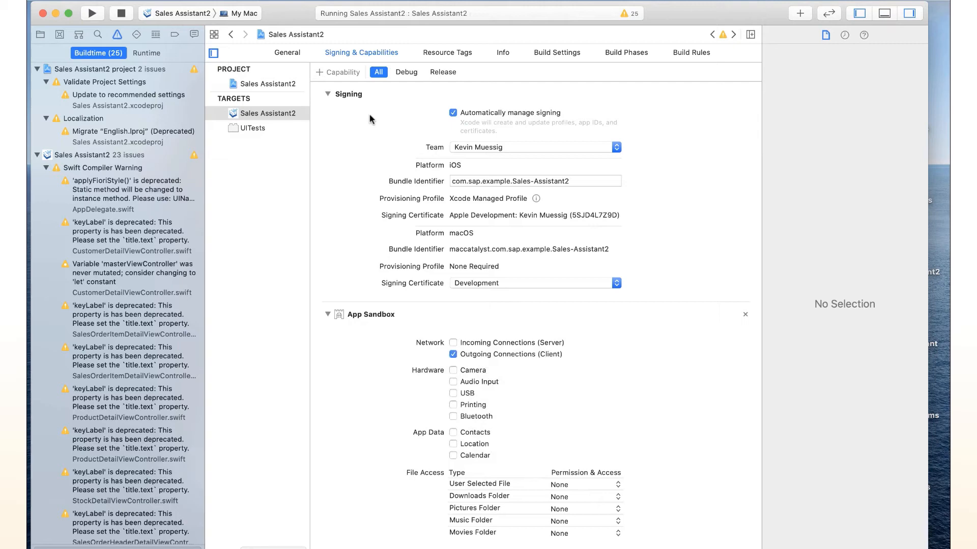
mouse_move(513, 137)
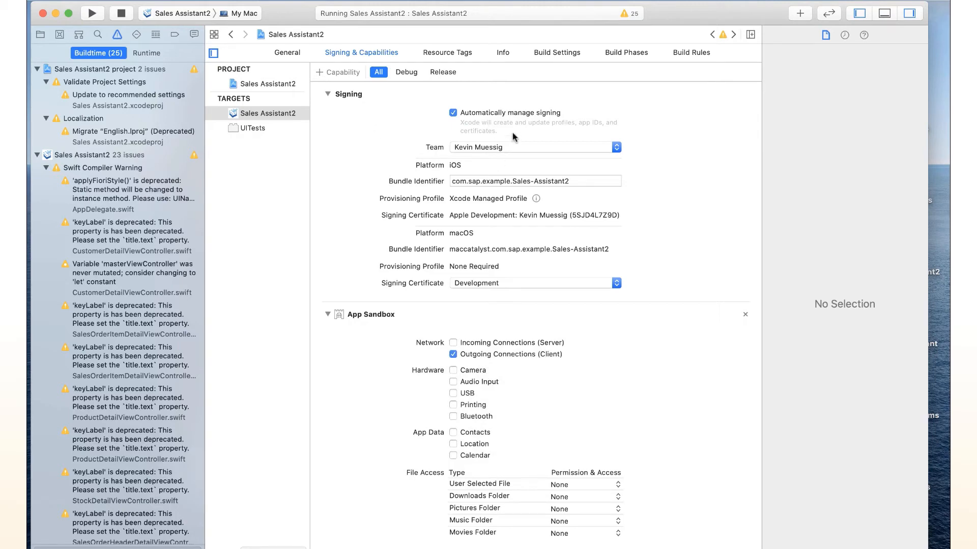
mouse_move(523, 298)
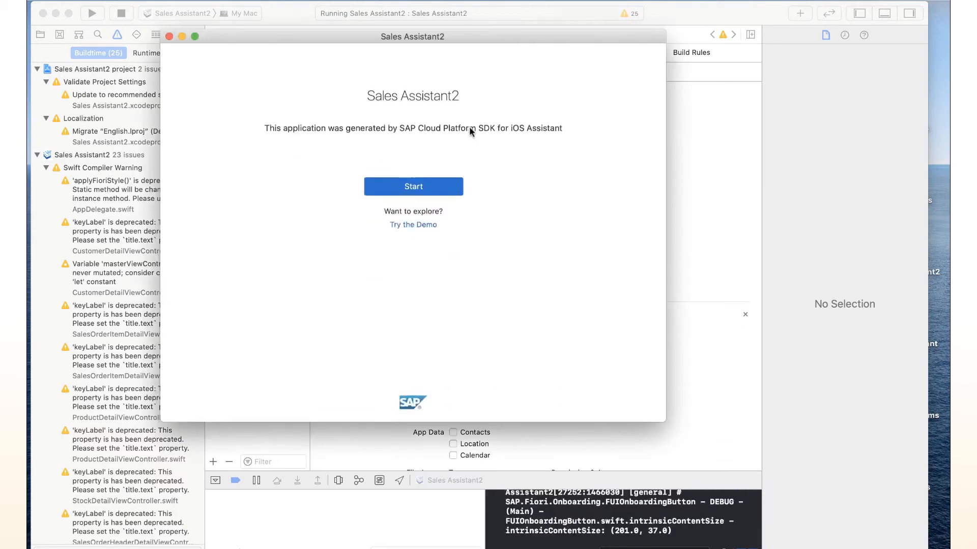
click(413, 186)
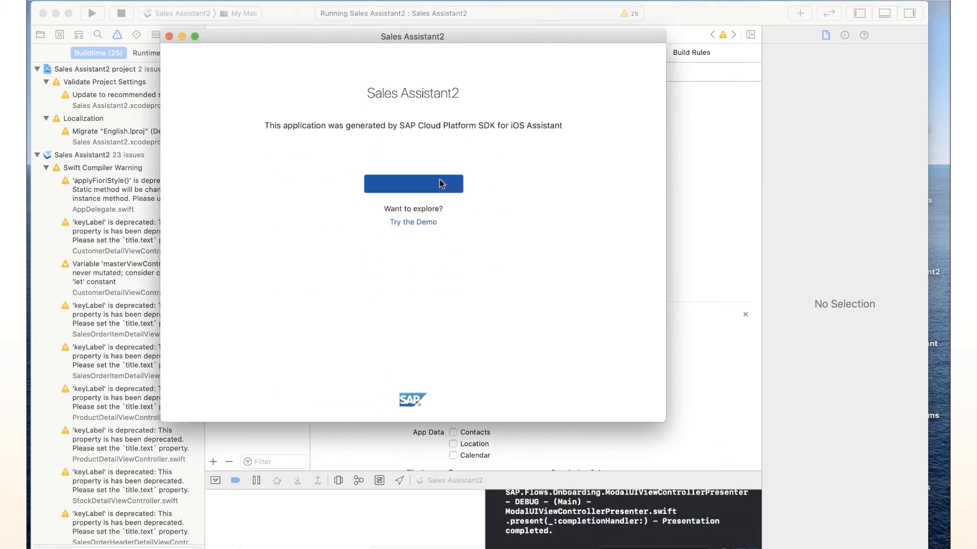
click(413, 183)
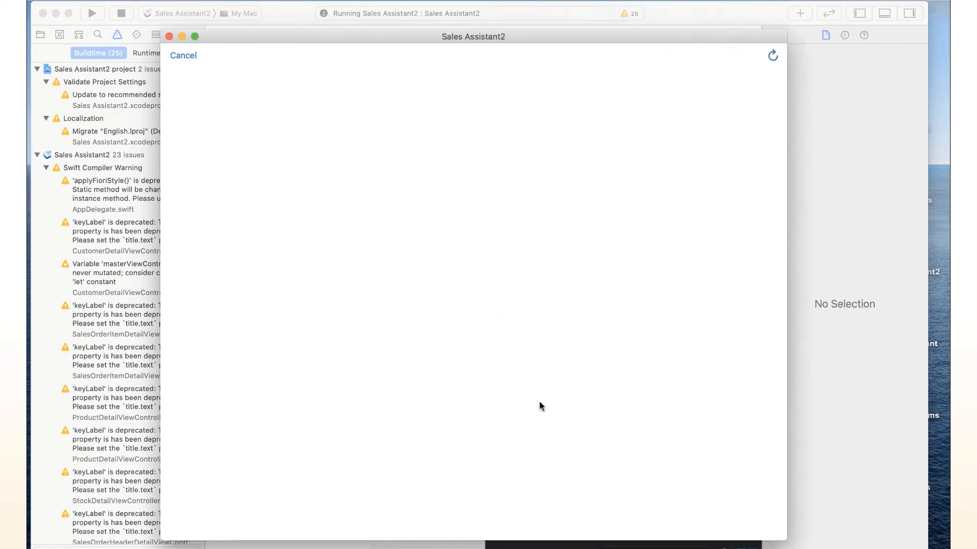
click(183, 55)
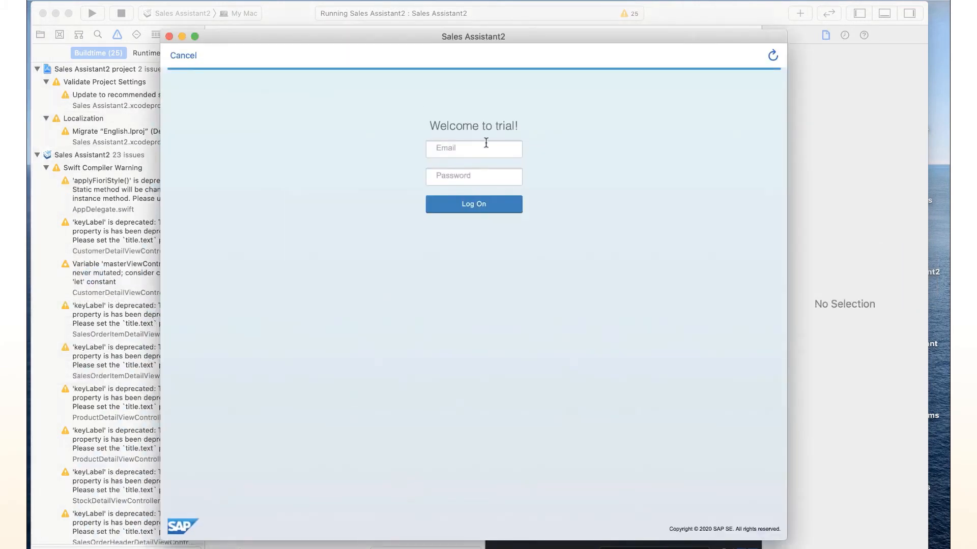
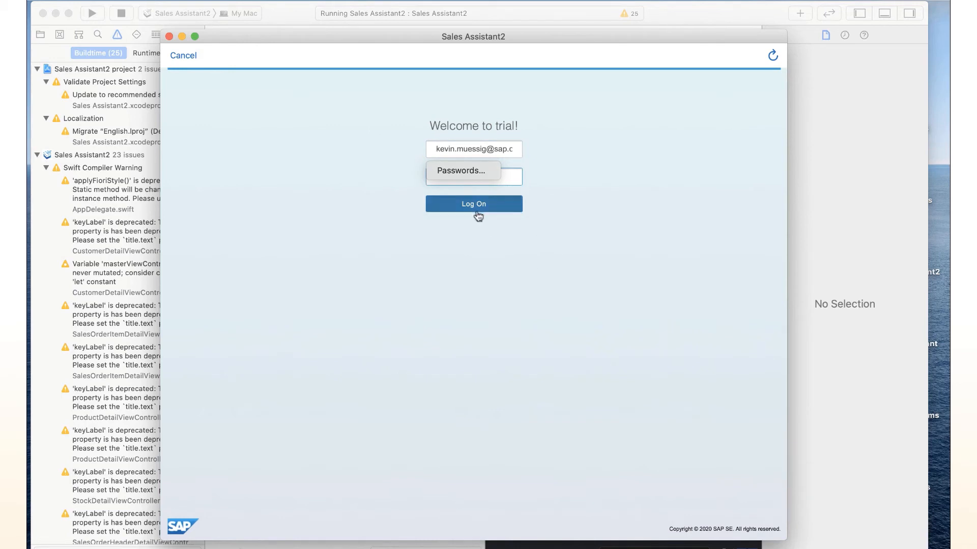
click(473, 203)
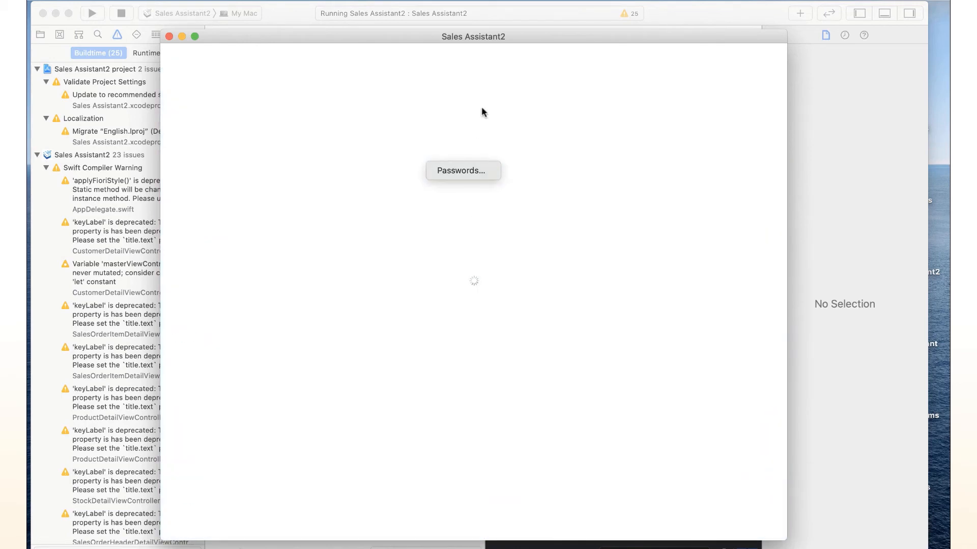
mouse_move(471, 91)
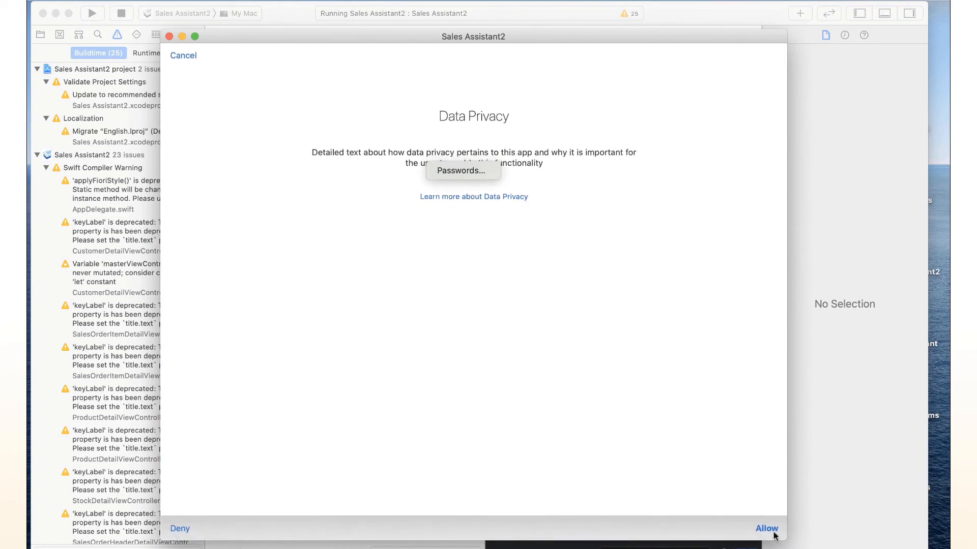
Allow data privacy and confirm the passcode to reach the Destinations list
click(765, 528)
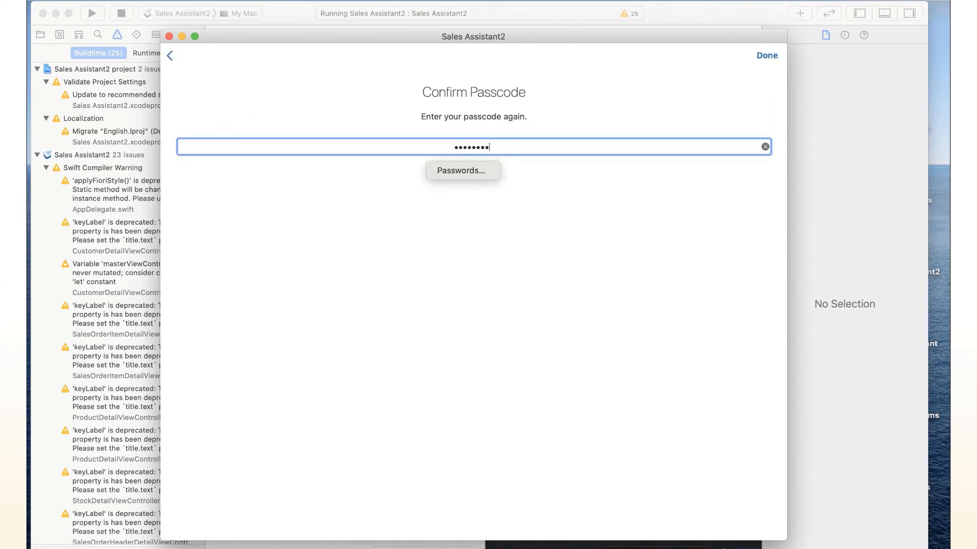
click(767, 55)
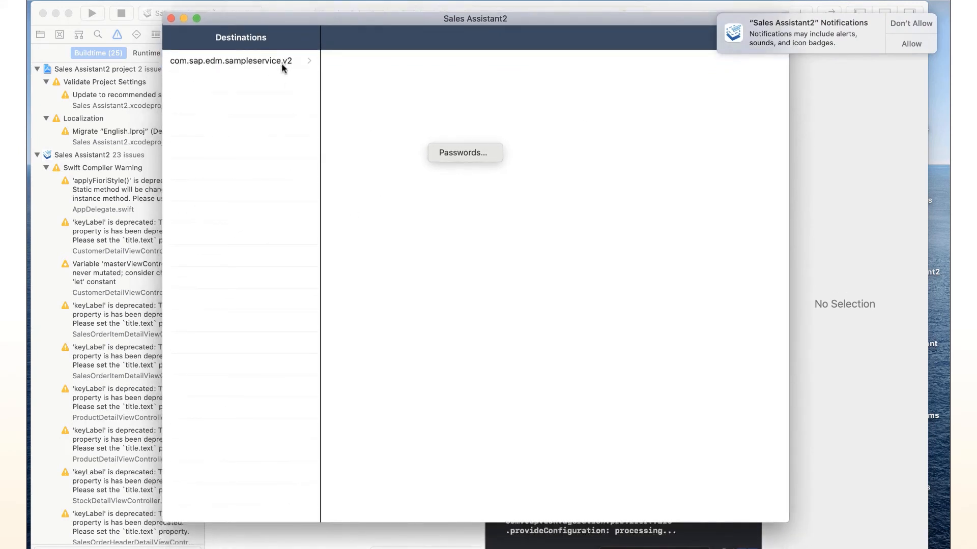
Browse the com.sap.edm.sampleservice.v2 Suppliers collection and show the first supplier's details
click(231, 61)
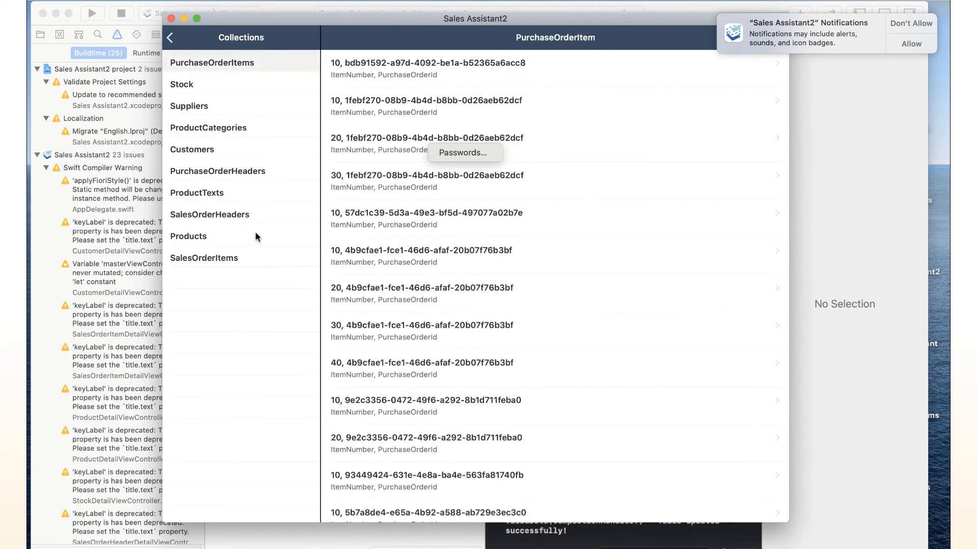
click(189, 106)
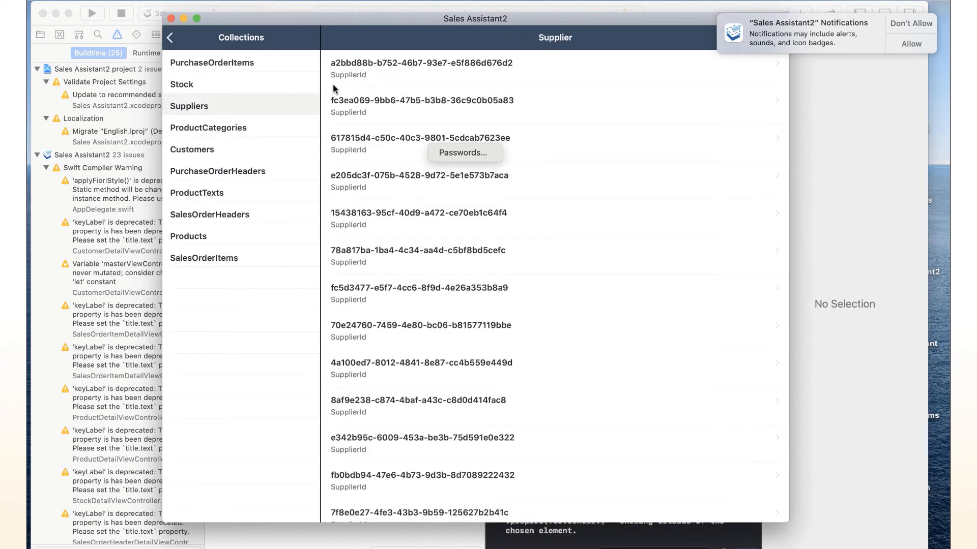
click(421, 62)
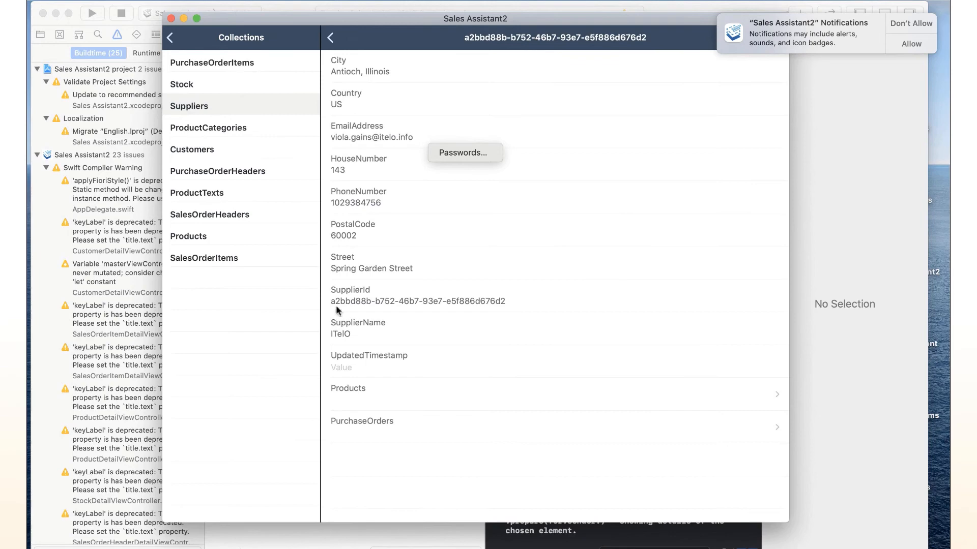